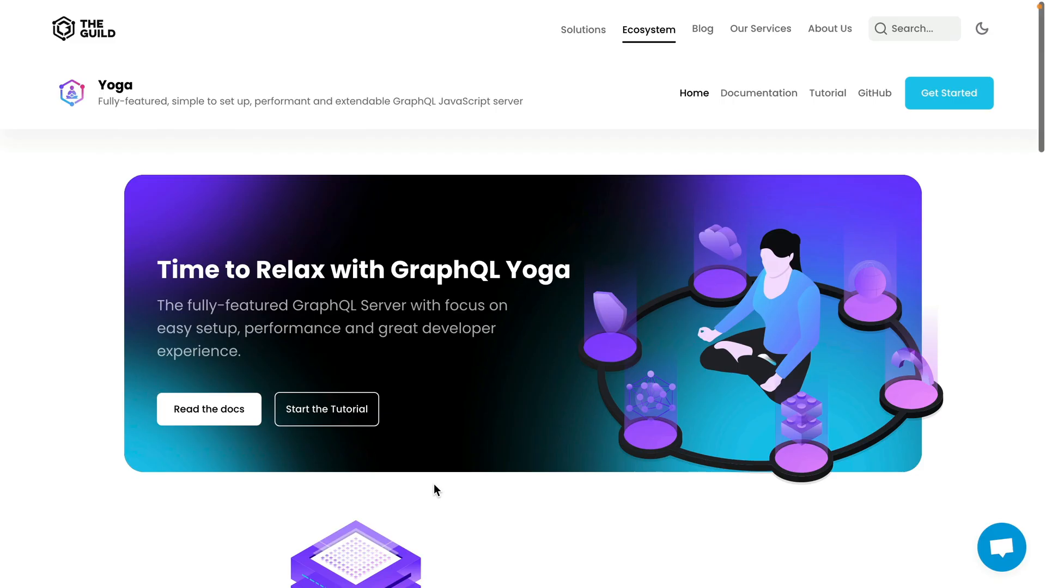
pyautogui.moveTo(445, 477)
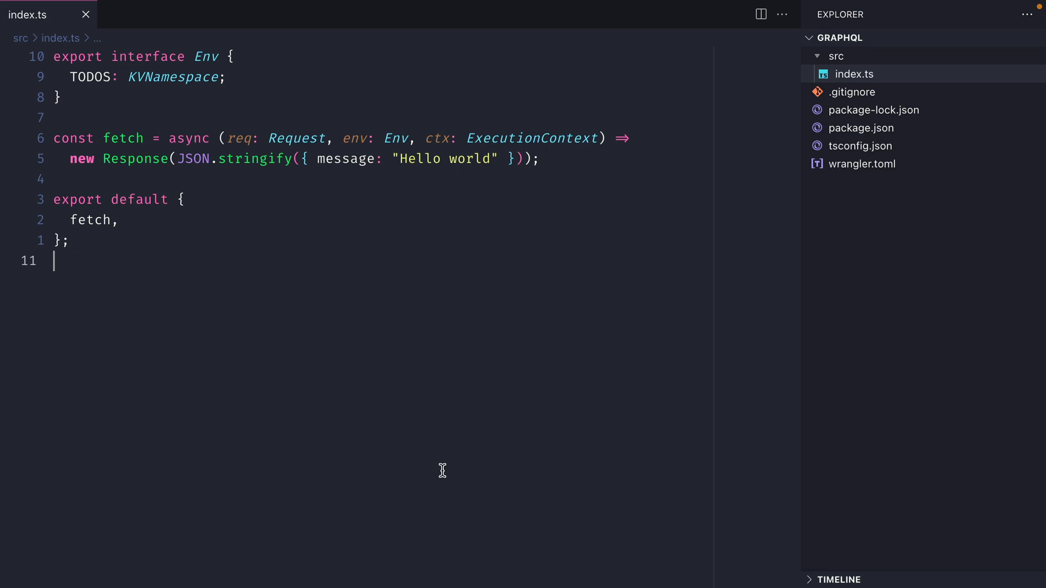
pyautogui.moveTo(880, 169)
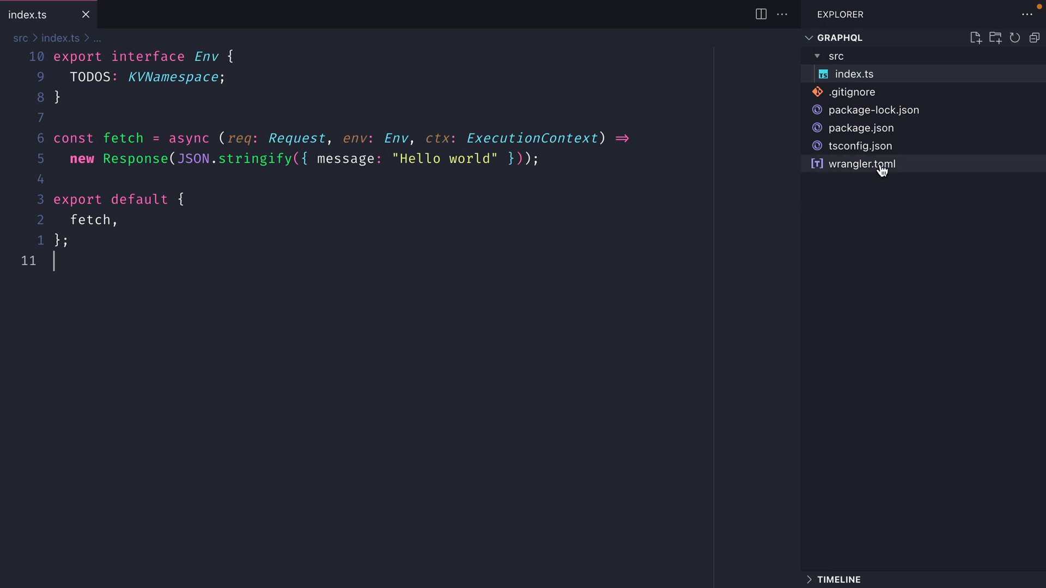
# - Review the TODOS KV binding in wrangler.toml, then view package.json scripts and devDependencies
pyautogui.click(861, 164)
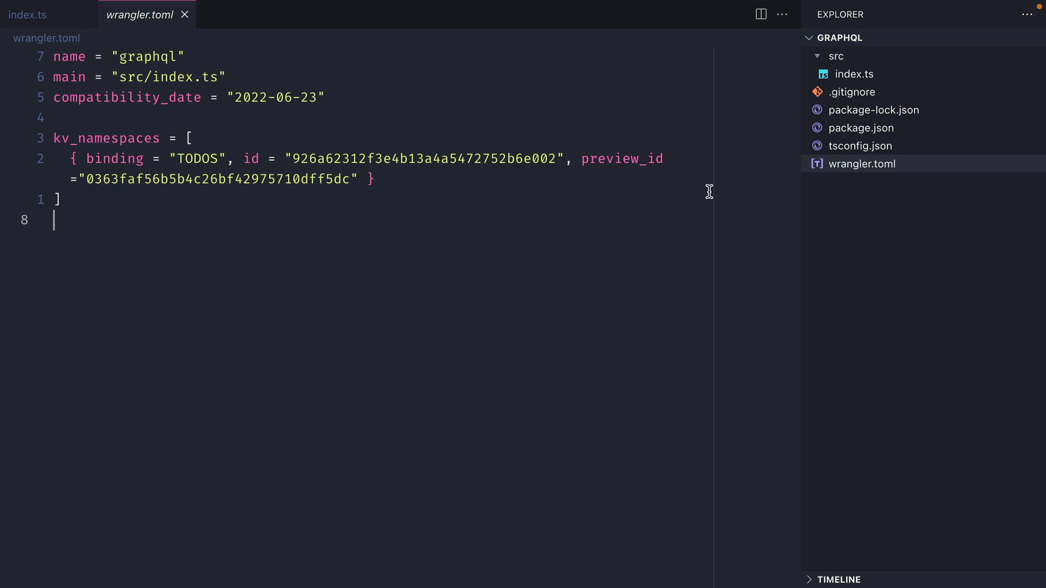
pyautogui.moveTo(636, 248)
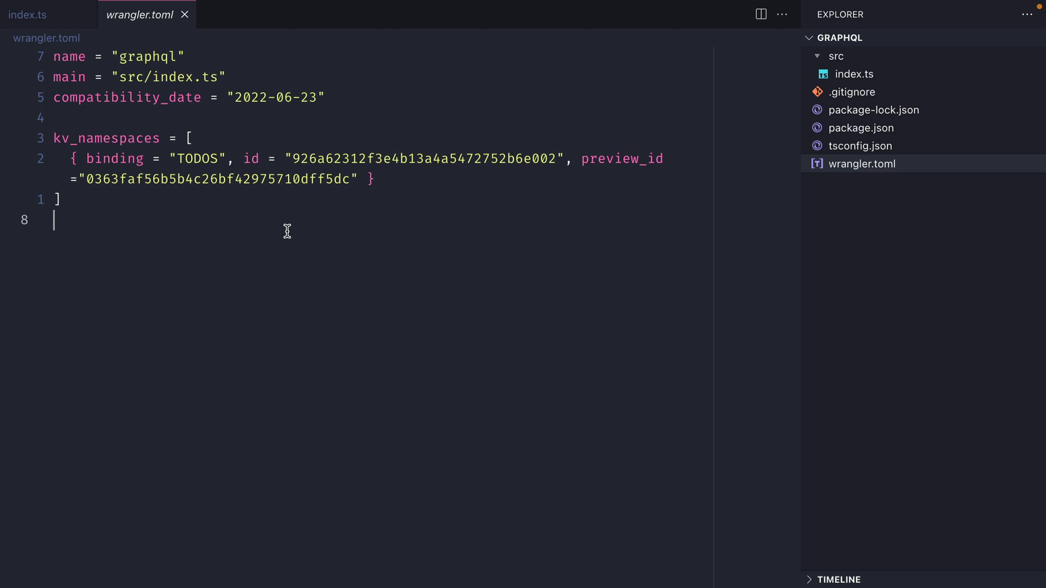
pyautogui.click(860, 128)
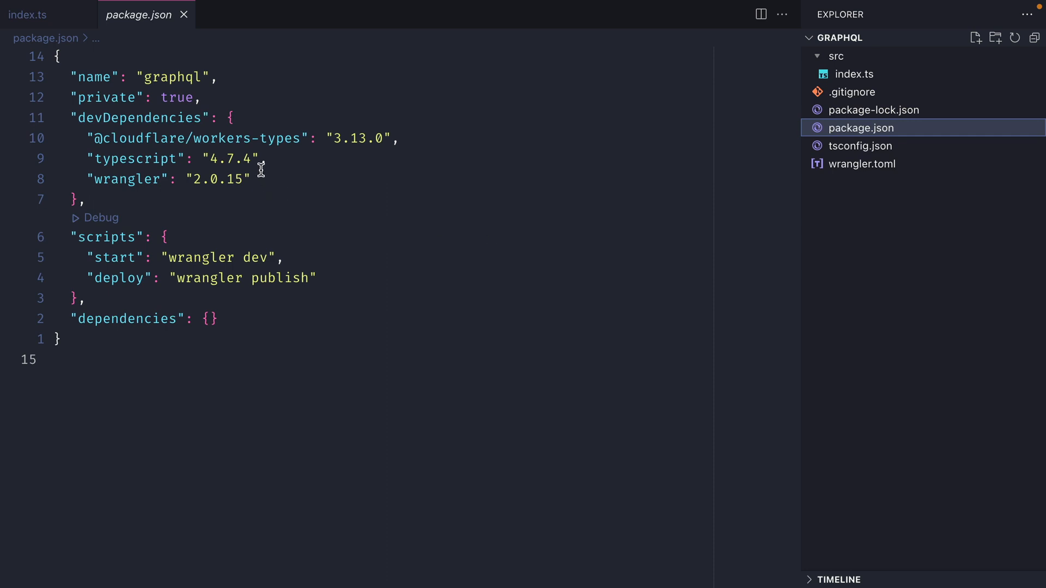
pyautogui.moveTo(273, 143)
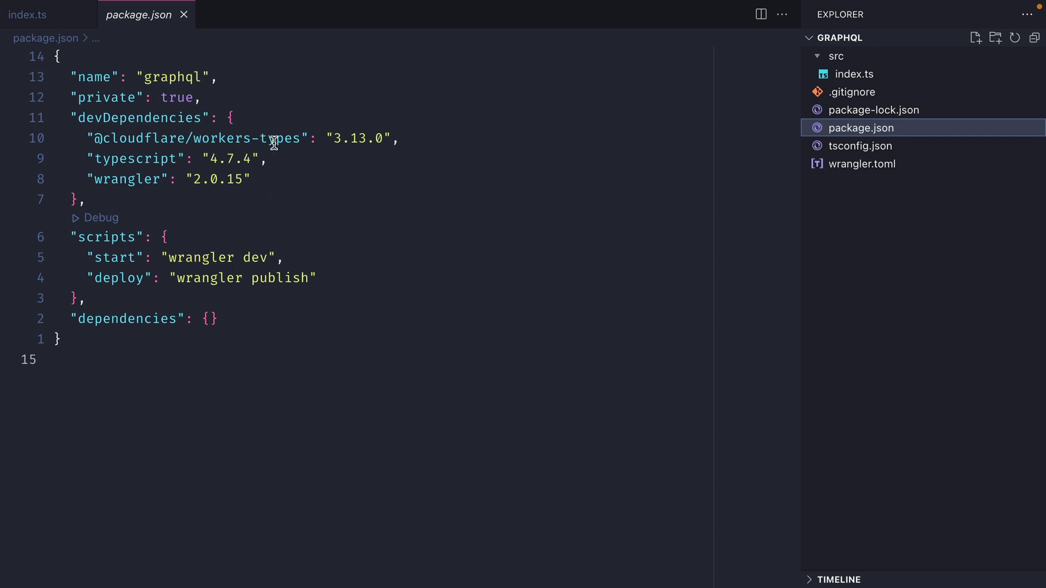
# - Run npm start to launch wrangler dev on localhost:8787, then return to index.ts
pyautogui.write('npm star')
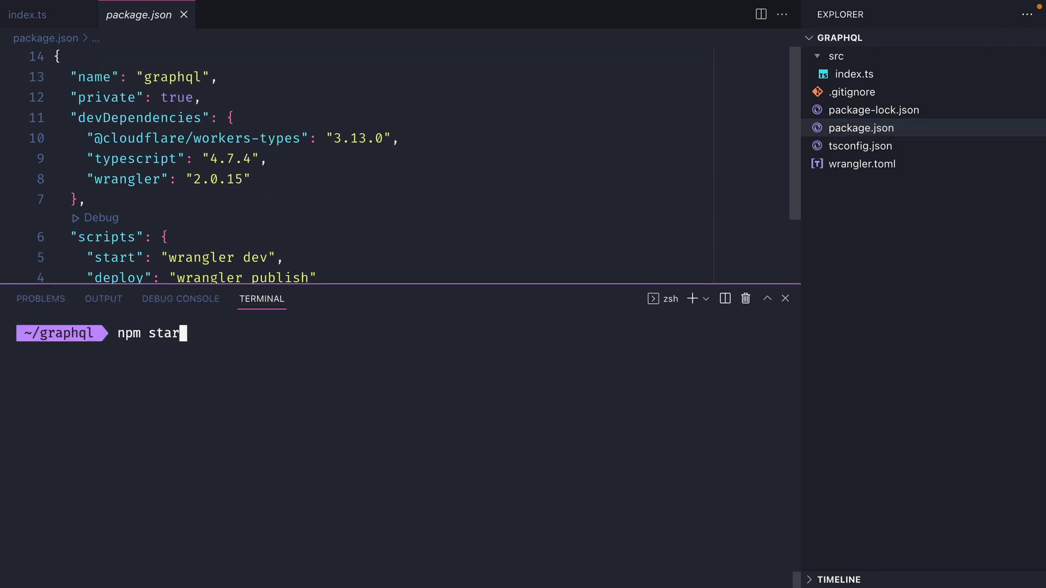
pyautogui.press('Enter')
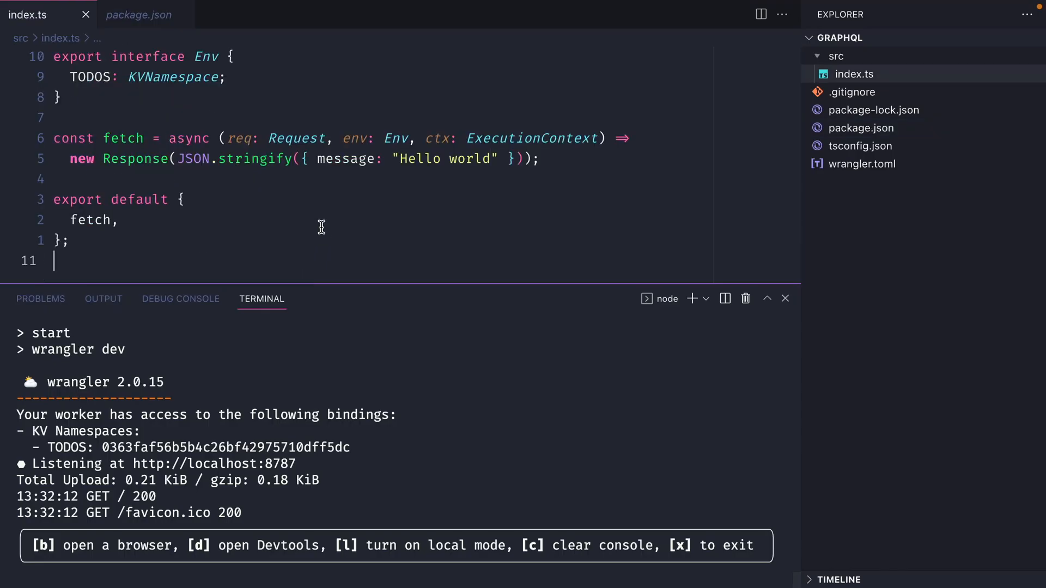
pyautogui.click(785, 299)
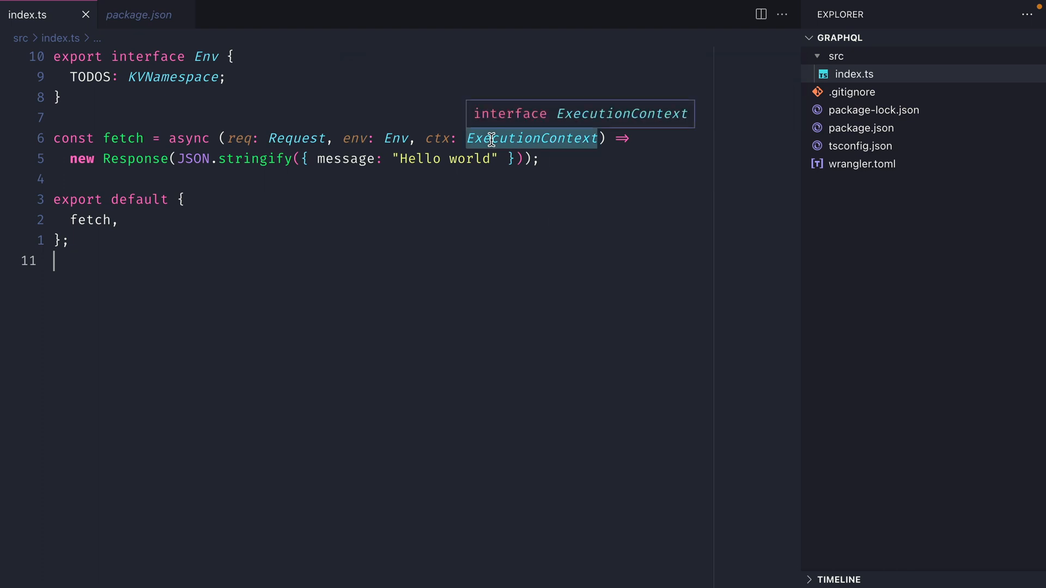
pyautogui.moveTo(78, 83)
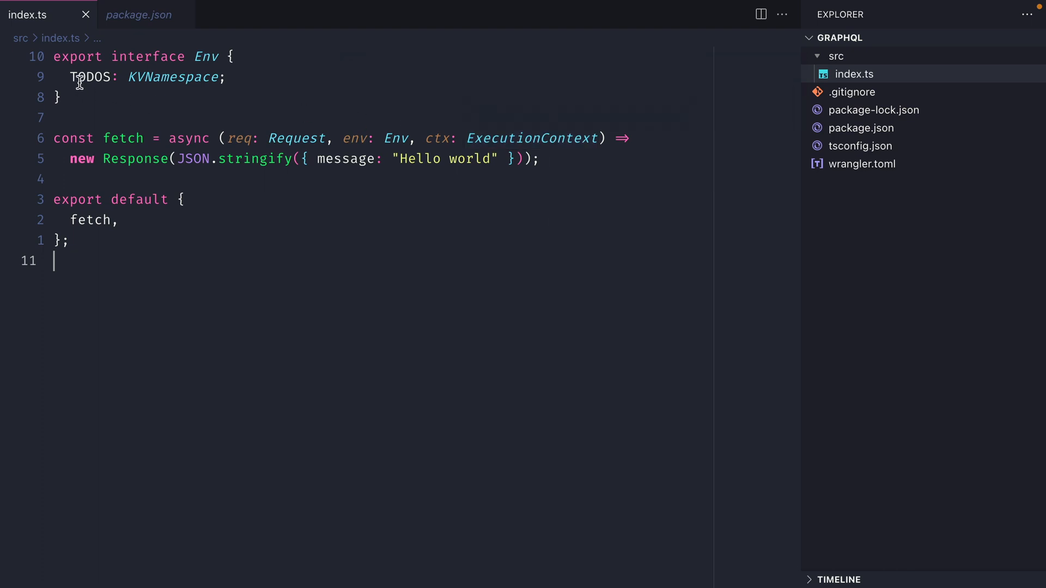
pyautogui.moveTo(89, 79)
pyautogui.write('npm')
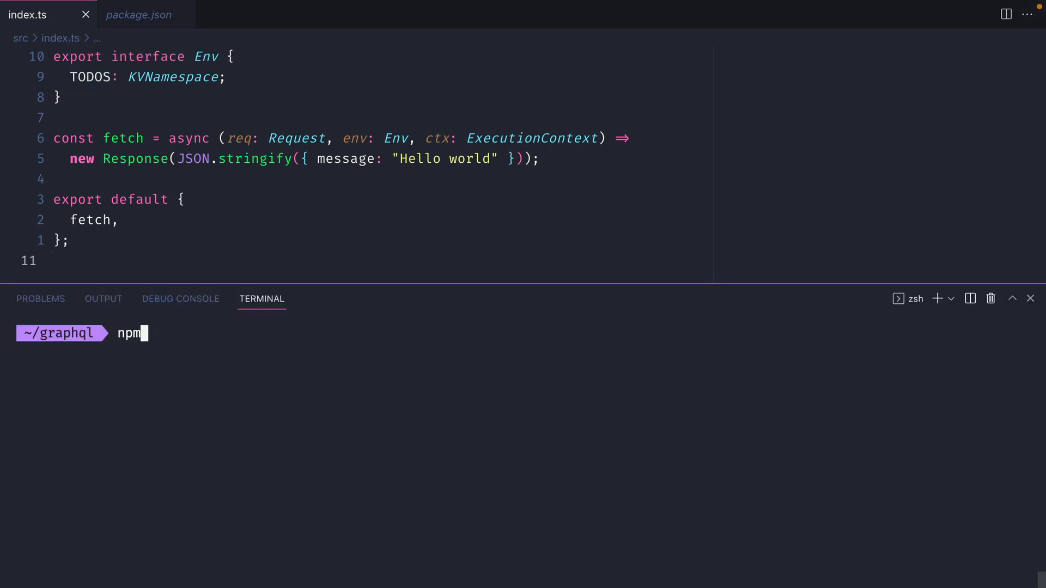
pyautogui.write('i -E @graphql-yoga/')
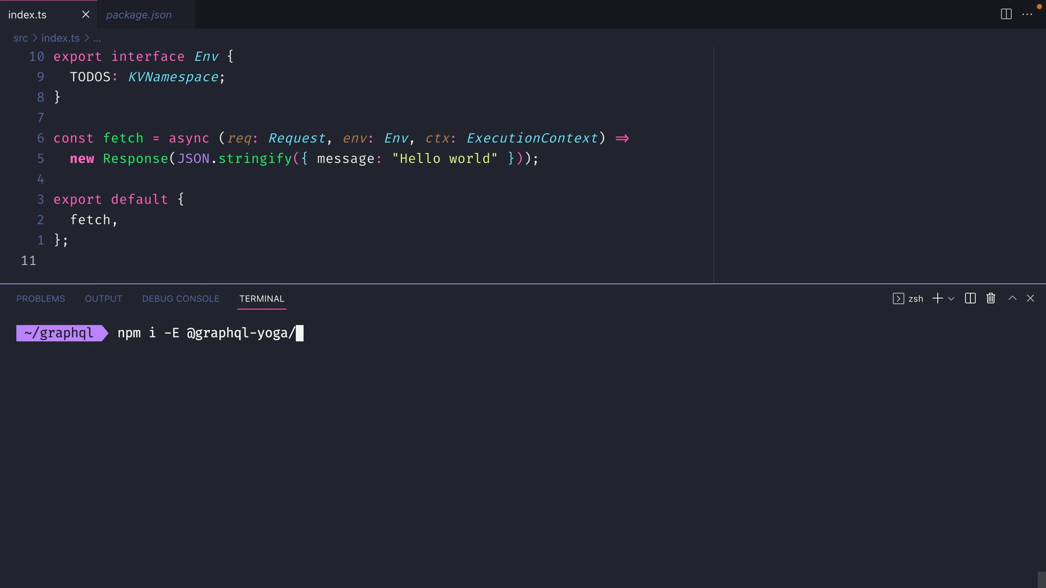
pyautogui.write('common')
pyautogui.write('import {c}')
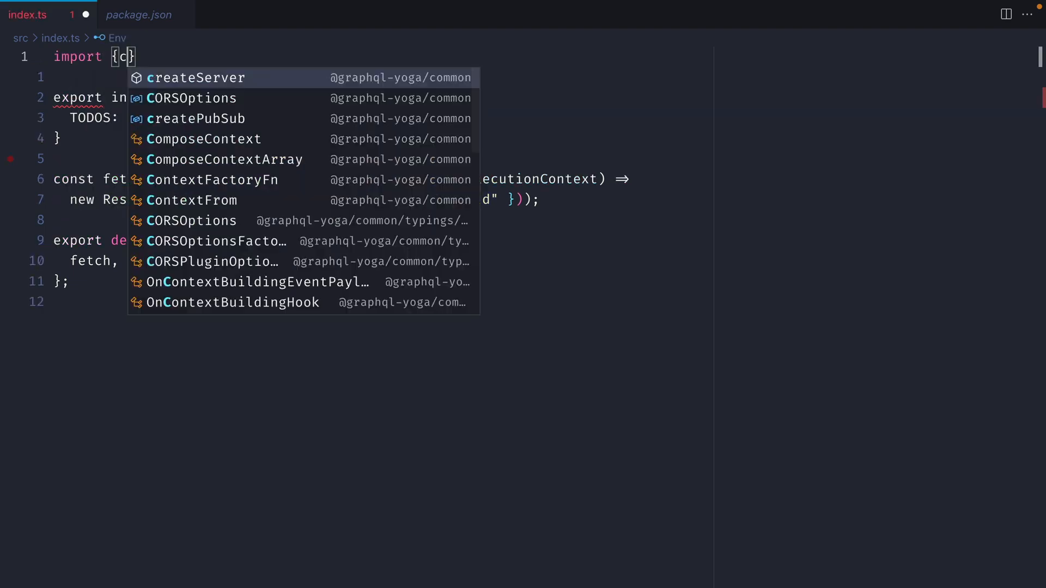
# - Import createServer and cuid, and create a Yoga server typed createServer<{cf:{env: Env}}>()
pyautogui.click(195, 78)
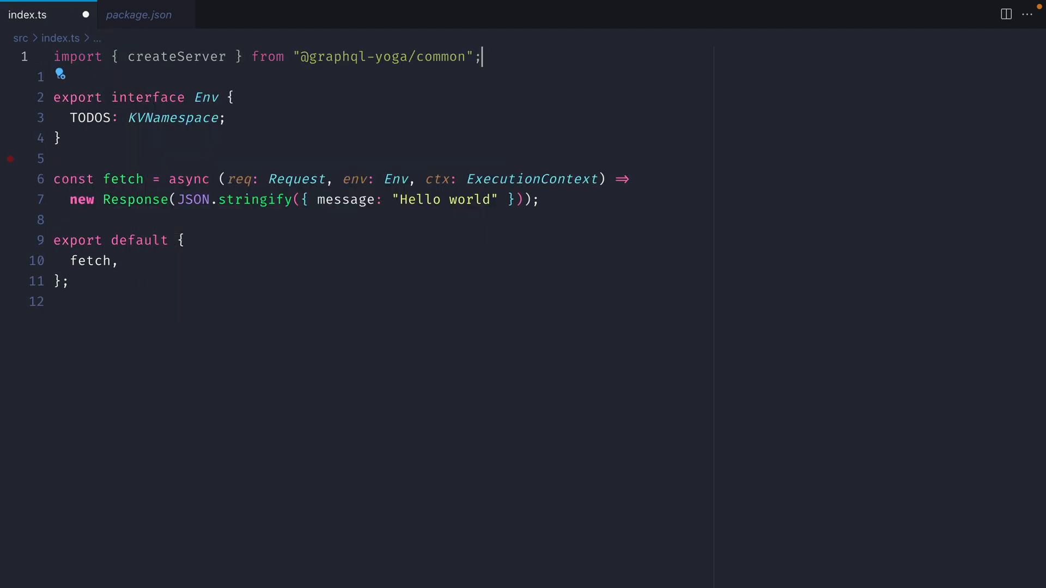
pyautogui.write('import cuid from "cuid";')
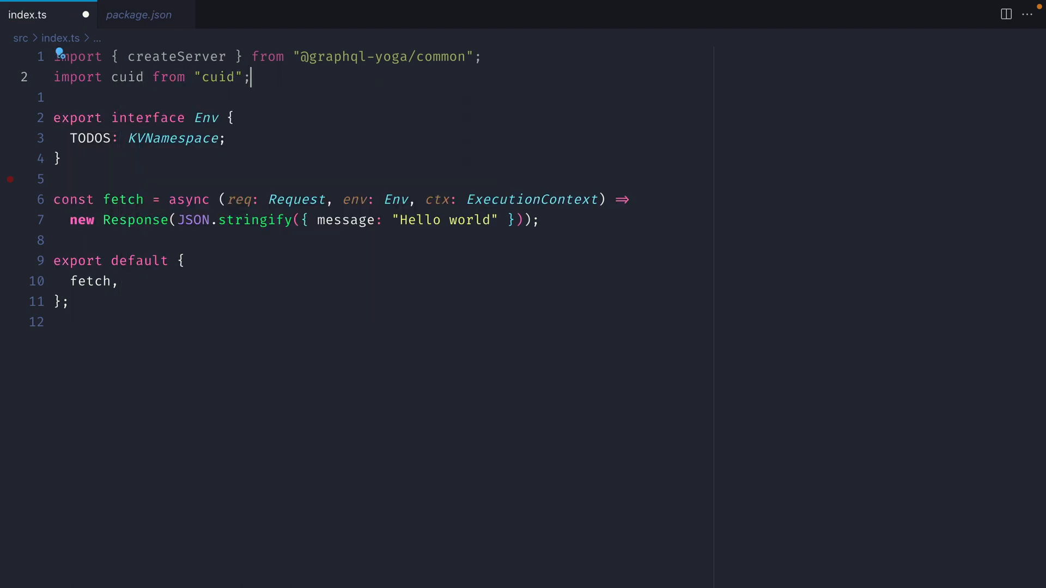
pyautogui.write('const server =')
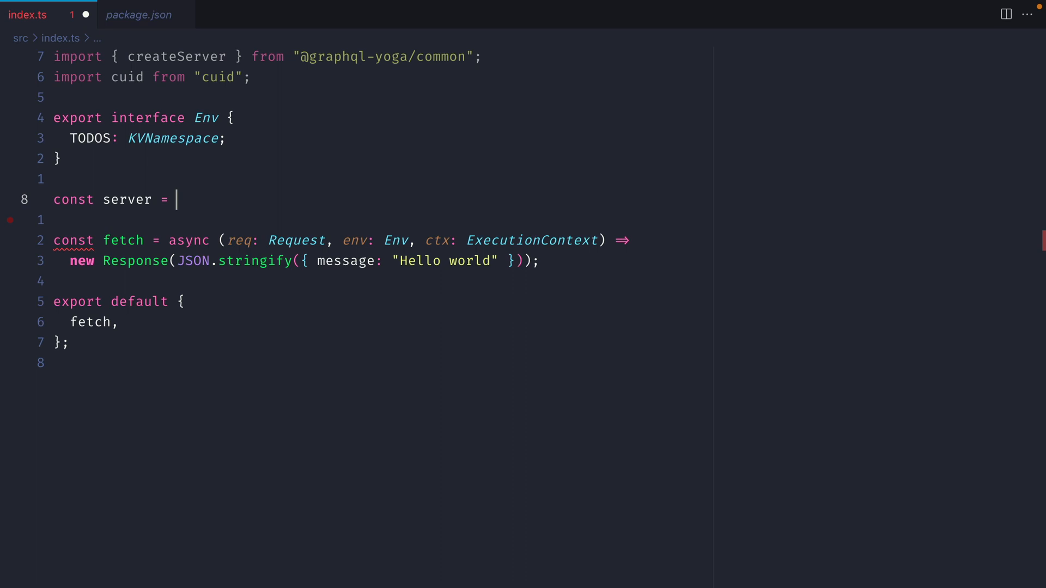
pyautogui.write('createServer<>(')
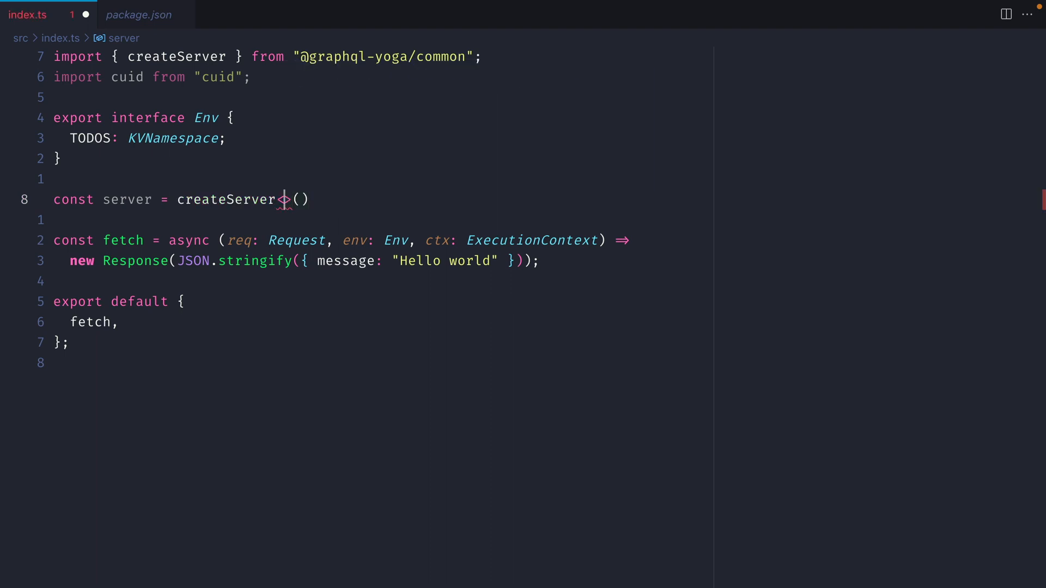
pyautogui.write('<{}>')
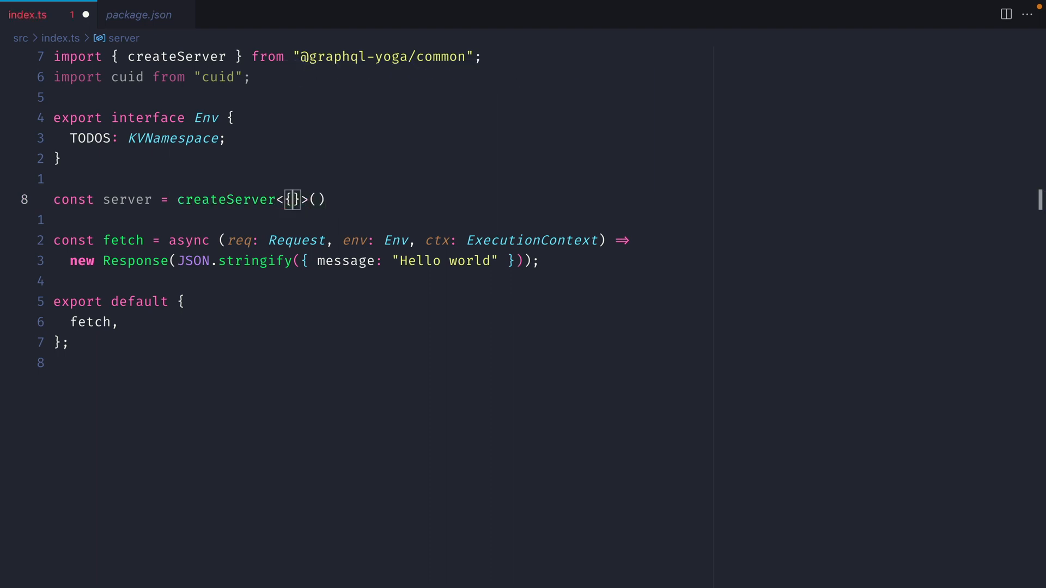
pyautogui.write('cf: {env')
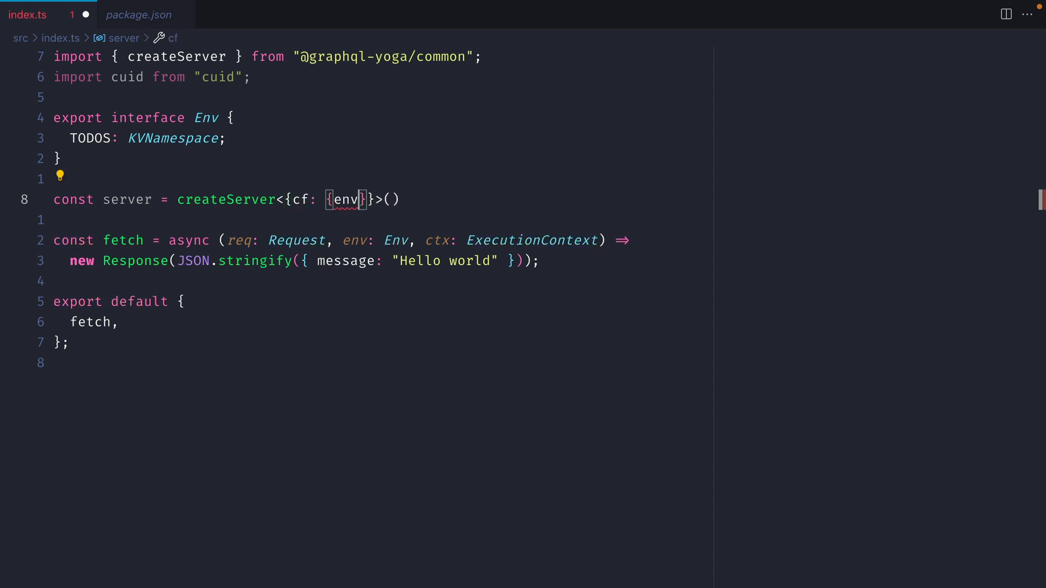
pyautogui.write(': Env')
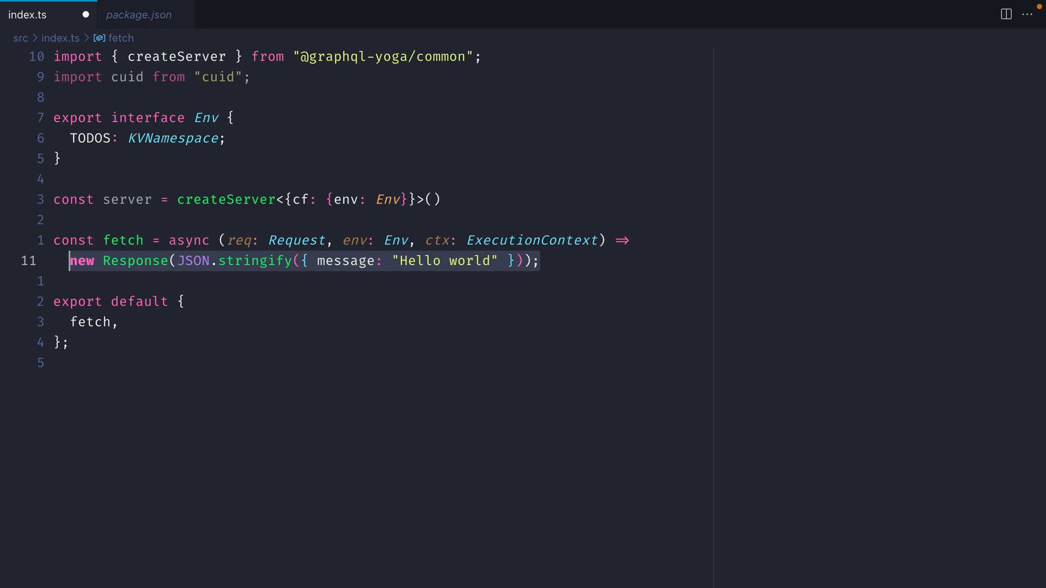
# - Make fetch return await server.handleRequest(req, {cf: {env}})
pyautogui.write('aw')
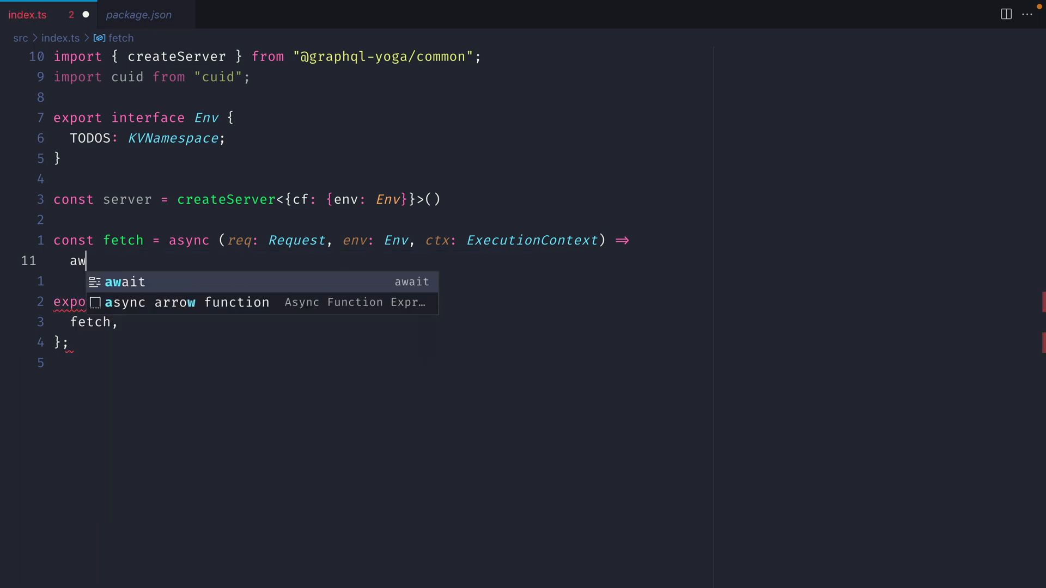
pyautogui.write('ait server.handleRe')
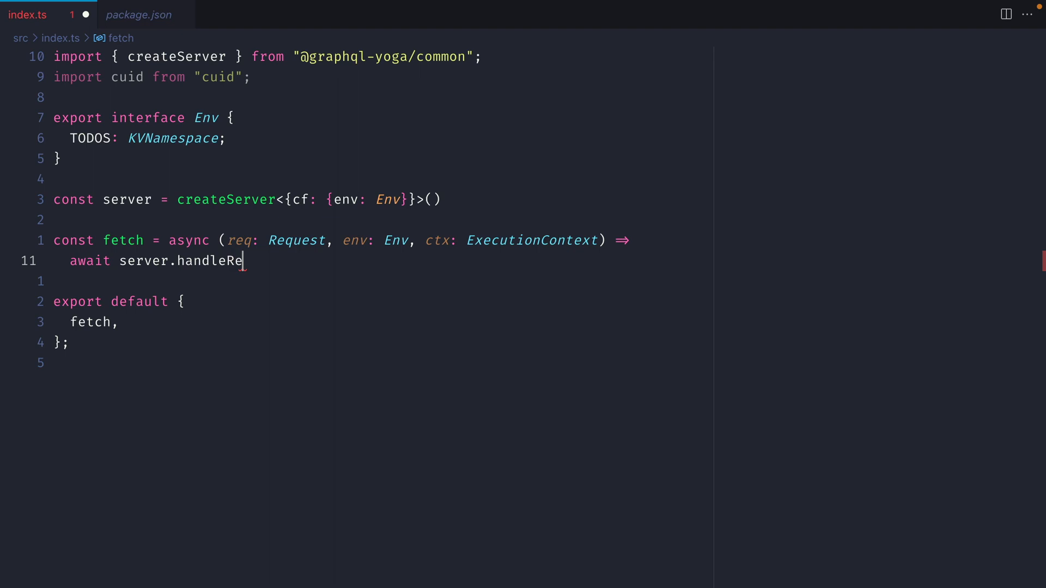
pyautogui.write('quest(e')
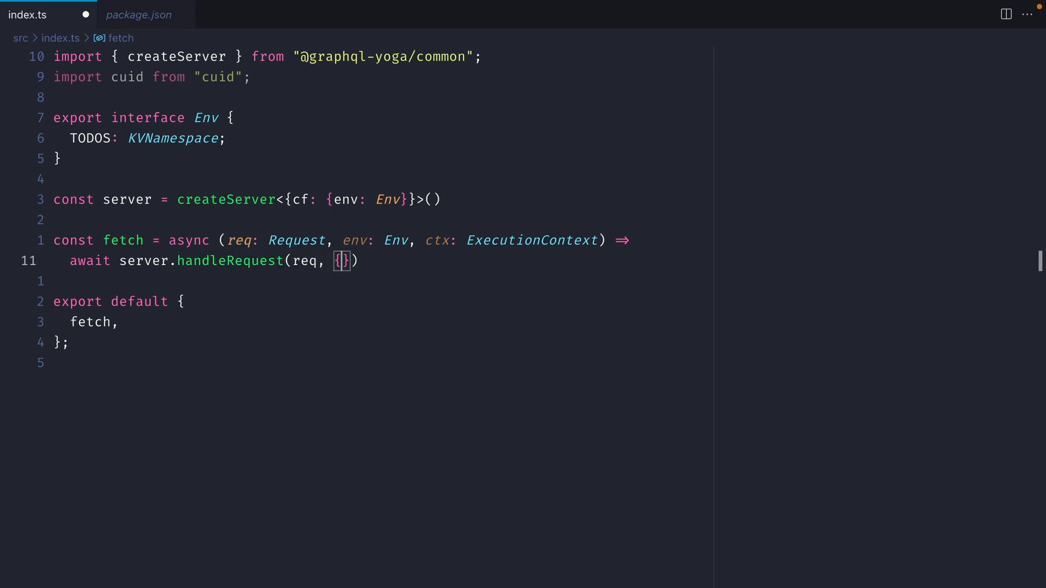
pyautogui.write('cf: {}')
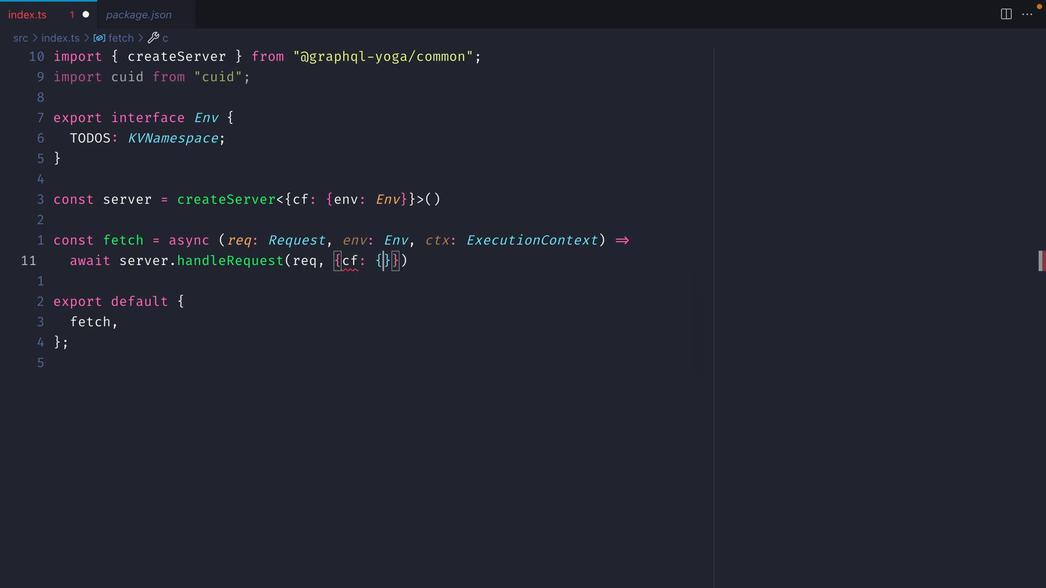
pyautogui.write('env')
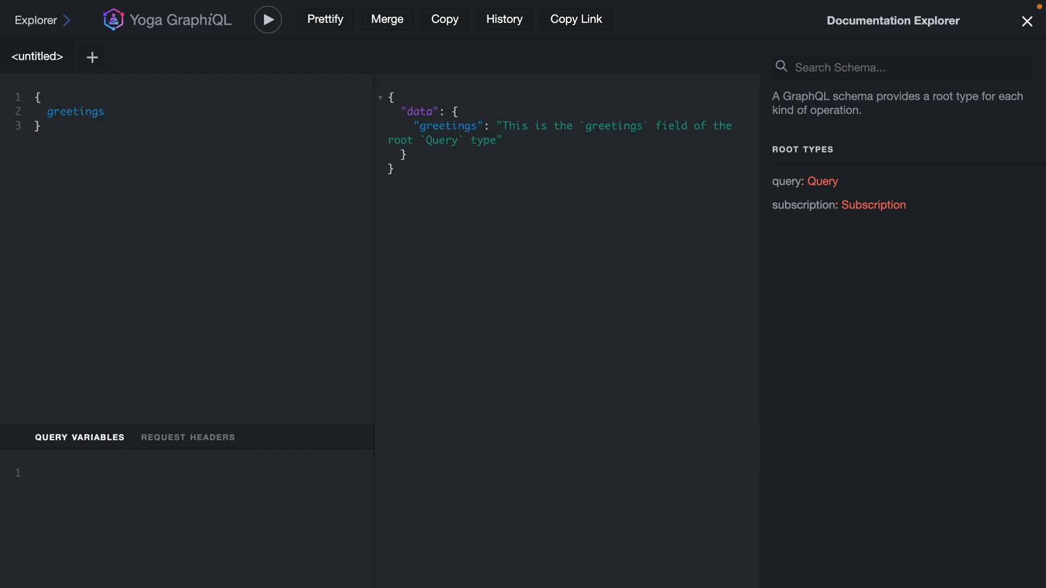
# - Run the default greetings query in Yoga GraphiQL and check its response
pyautogui.click(102, 111)
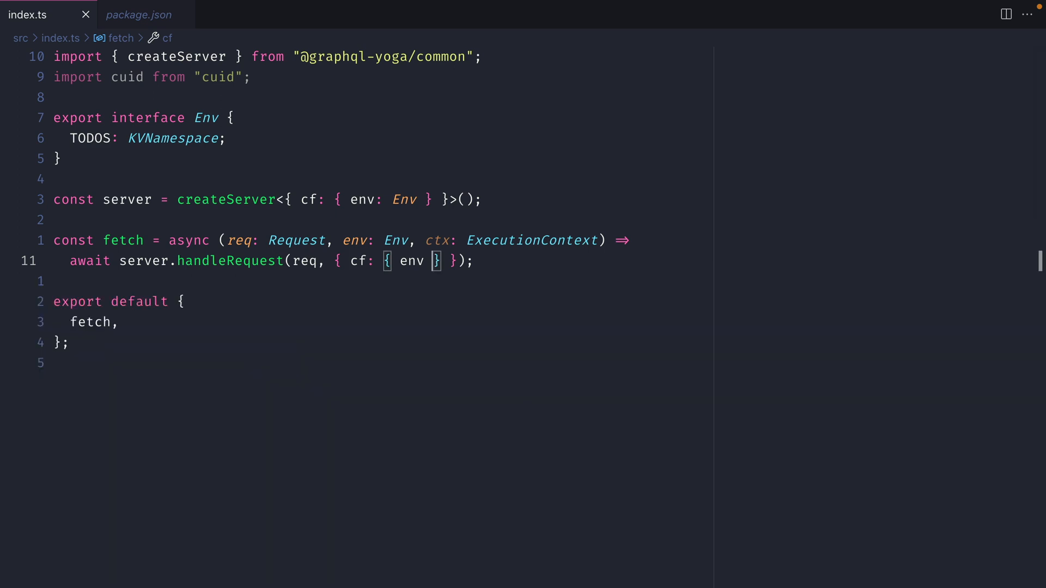
pyautogui.moveTo(242, 201)
pyautogui.write('typeDefs: /* GraphQL */ ``')
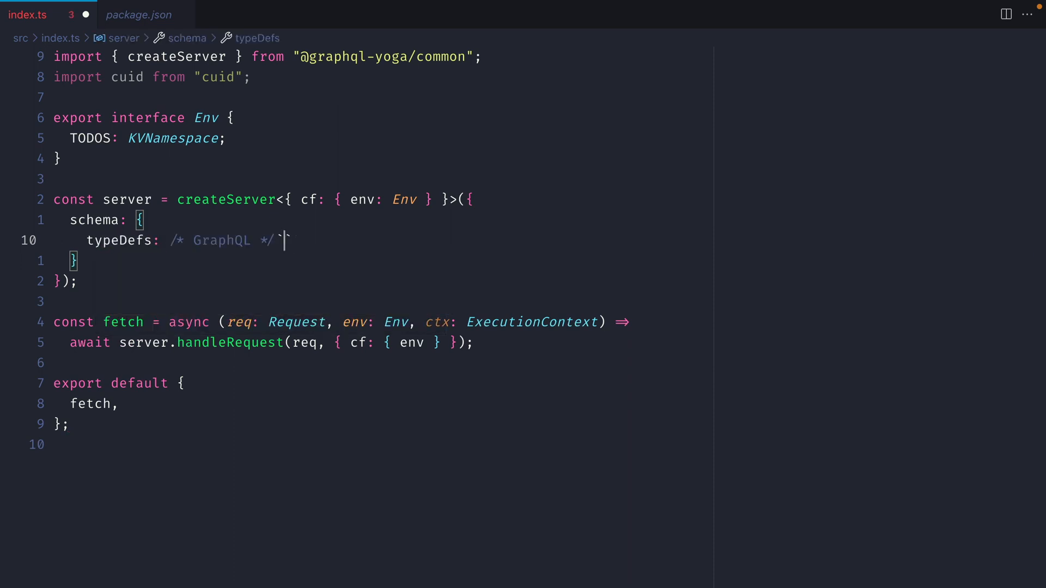
# - Define type Query with todos: TodoList and todo(name: ID!): Todo in typeDefs
pyautogui.press('Enter')
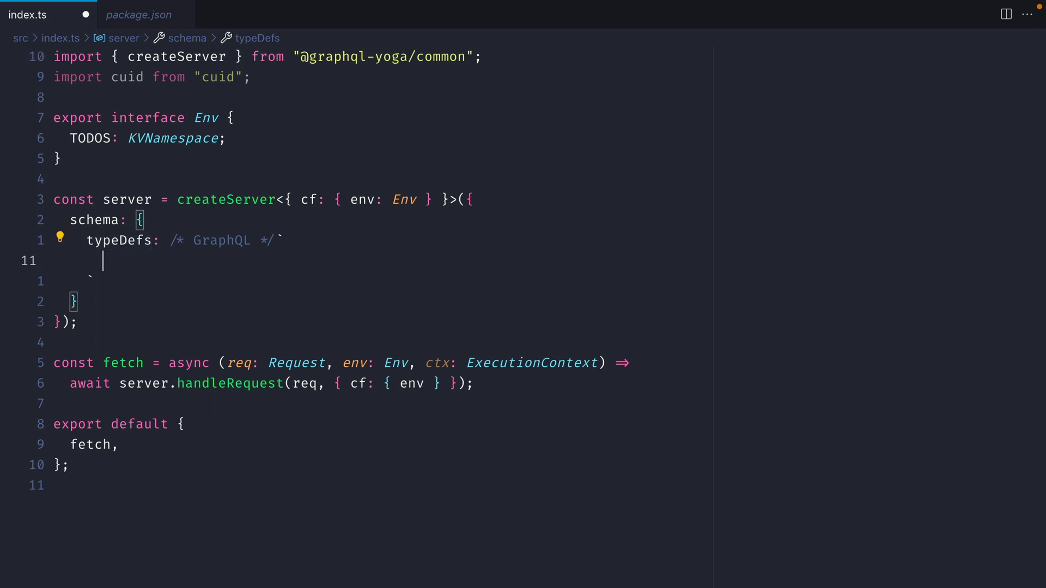
pyautogui.write('type Query {\\n  todos:')
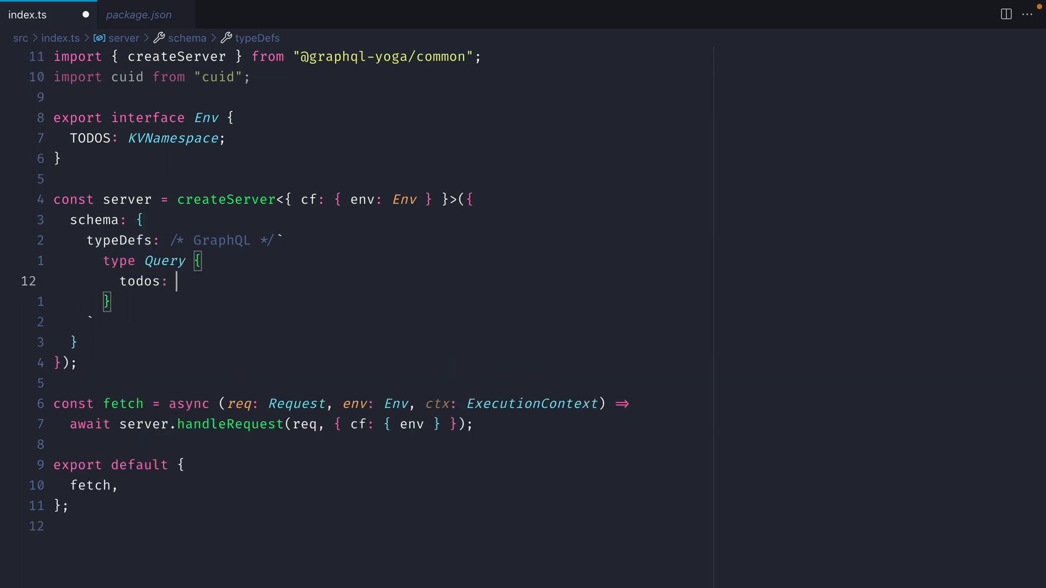
pyautogui.write('TodoLis')
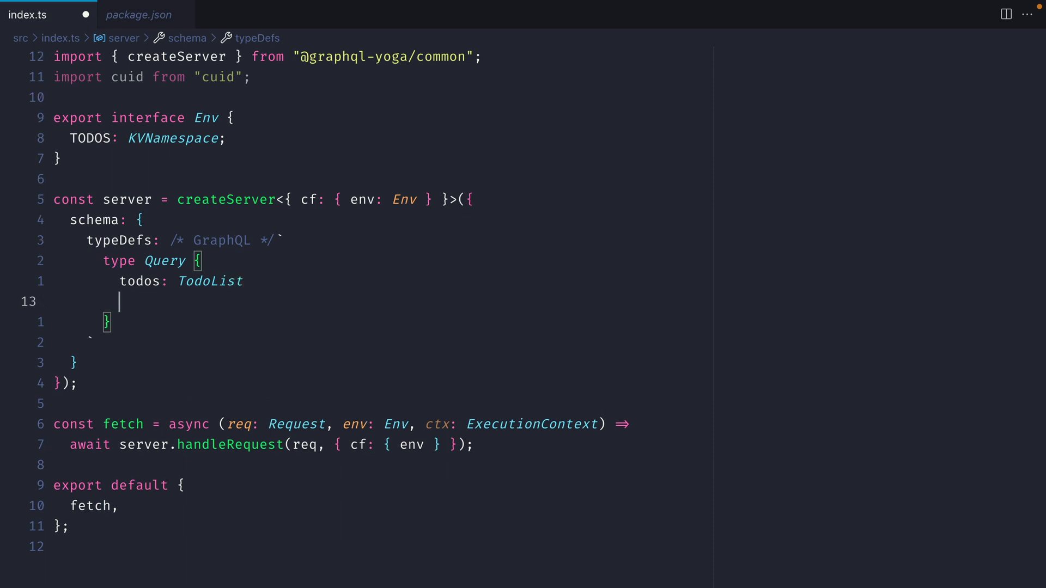
pyautogui.write('todo')
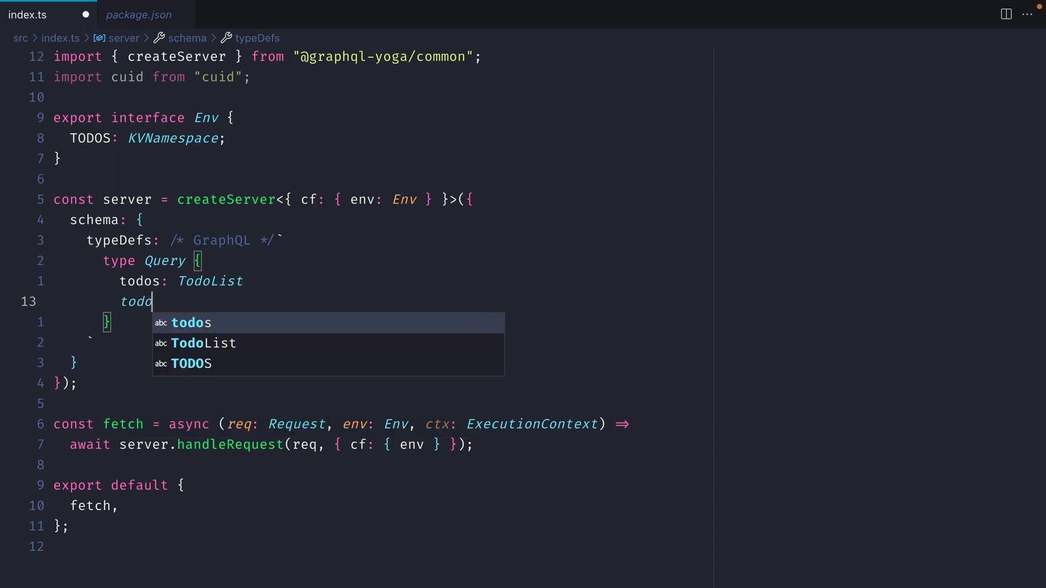
pyautogui.write('(name: I')
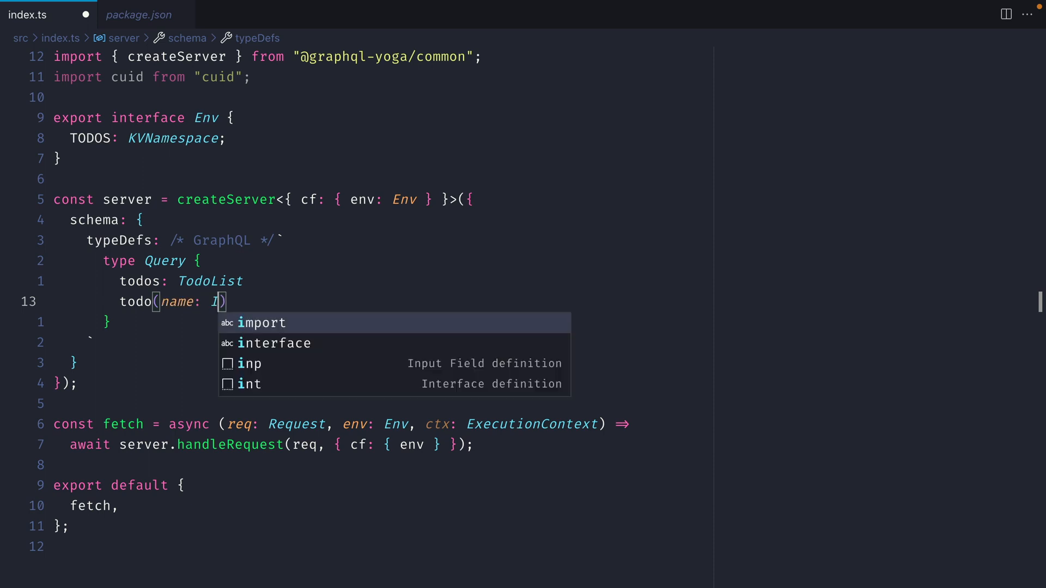
pyautogui.write('D!): TodoItem')
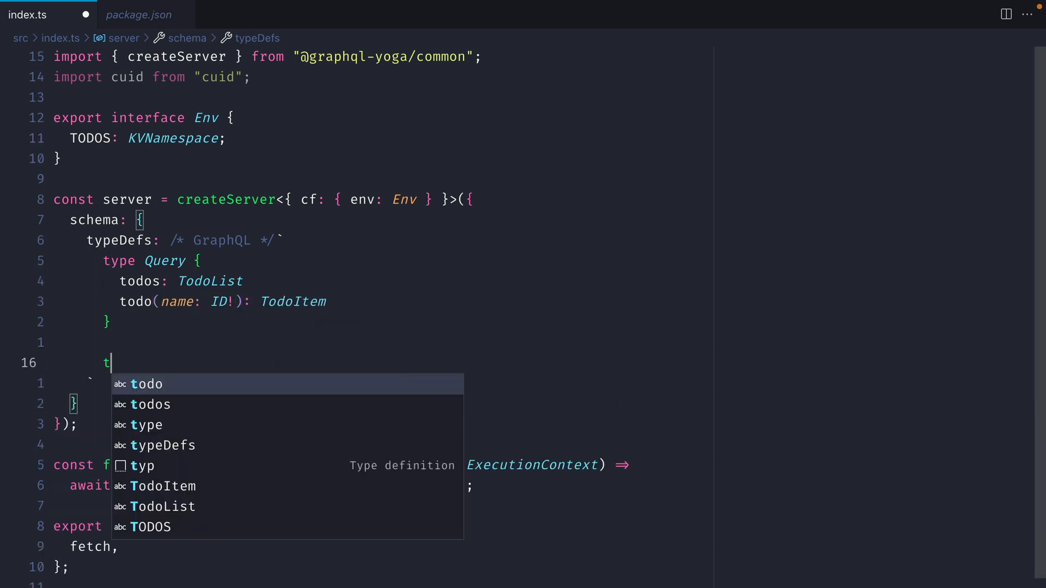
# - Define type Mutation with addTodo(value: String!): Todo and deleteTodo(id: ID!)
pyautogui.write('ype Mutation {')
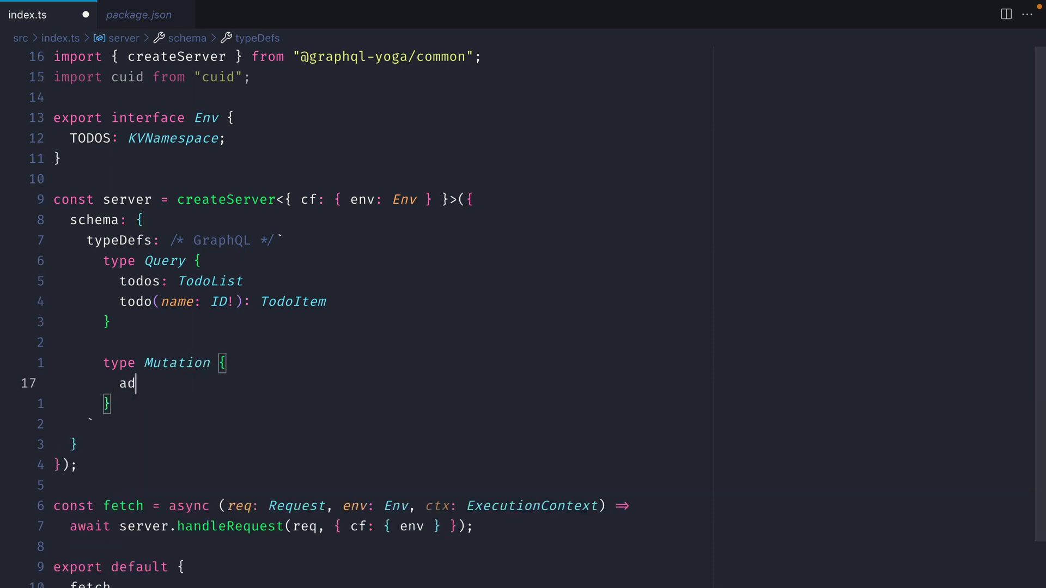
pyautogui.write('dTodo(value: String!): TodoItem')
pyautogui.write('delete')
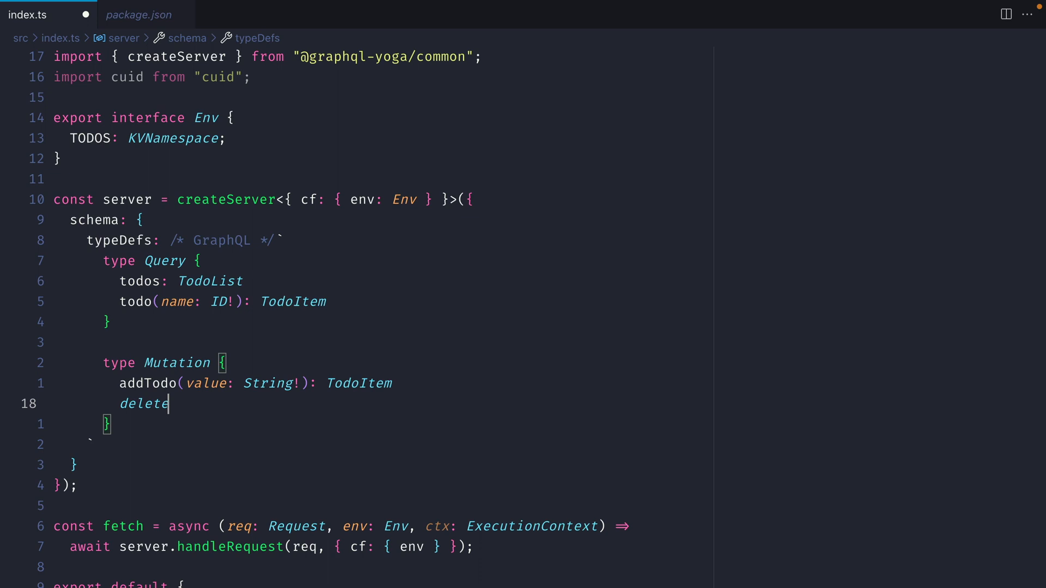
pyautogui.write('Todo(i')
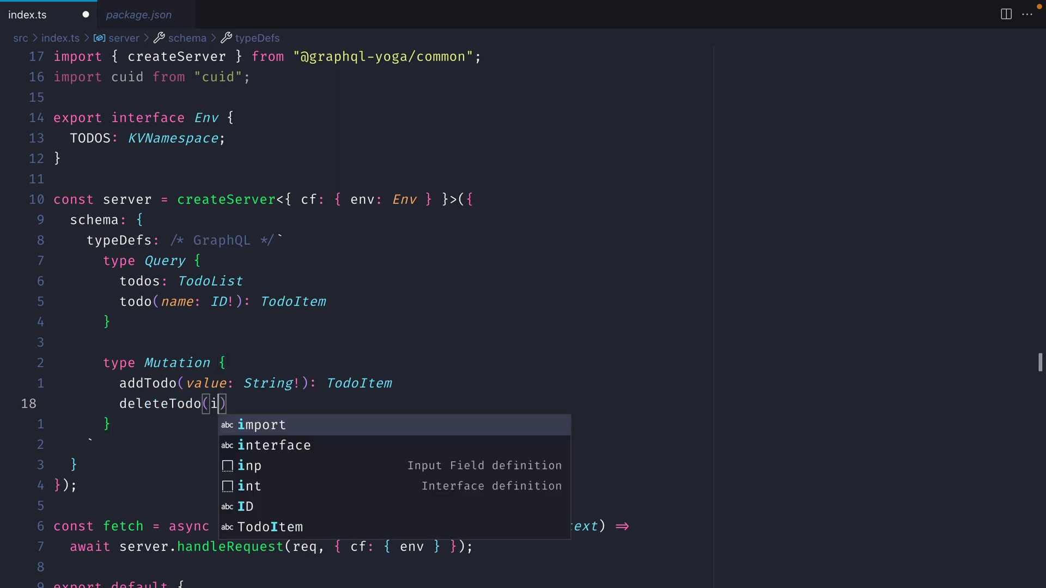
pyautogui.write('d: ID!): Boolean')
pyautogui.write('results')
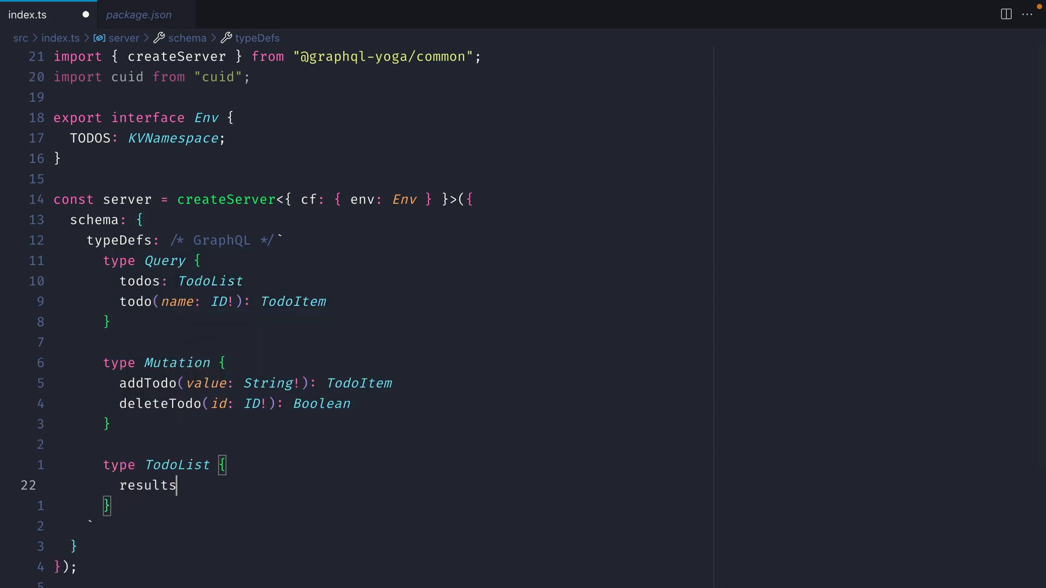
# - Define TodoList (results: [TodoItem], cursor: String) and TodoItem (name, value, expiration: Int) types
pyautogui.write(': [TodoItem')
pyautogui.write('cursor')
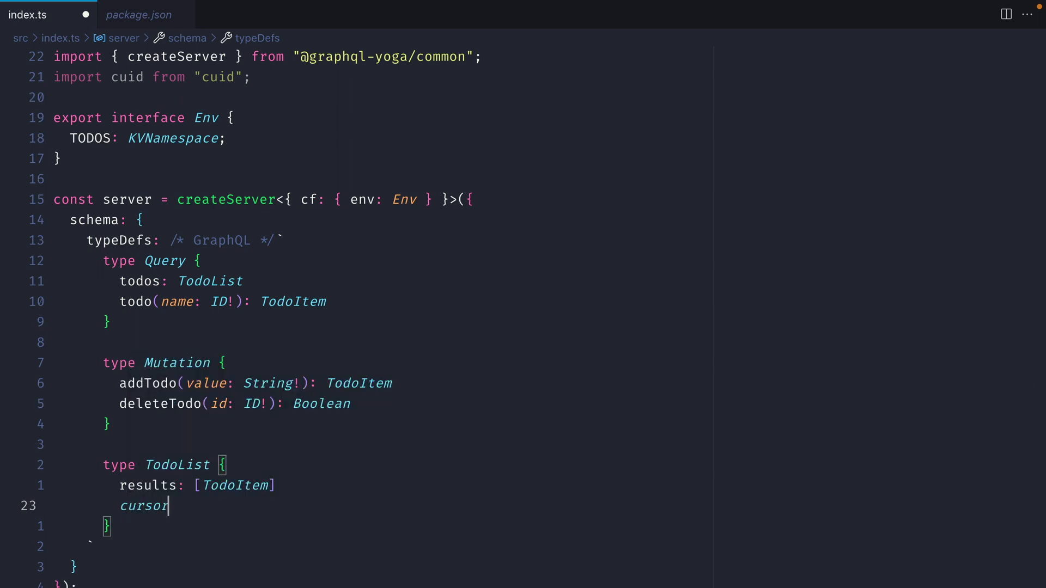
pyautogui.write(': String')
pyautogui.write('expir')
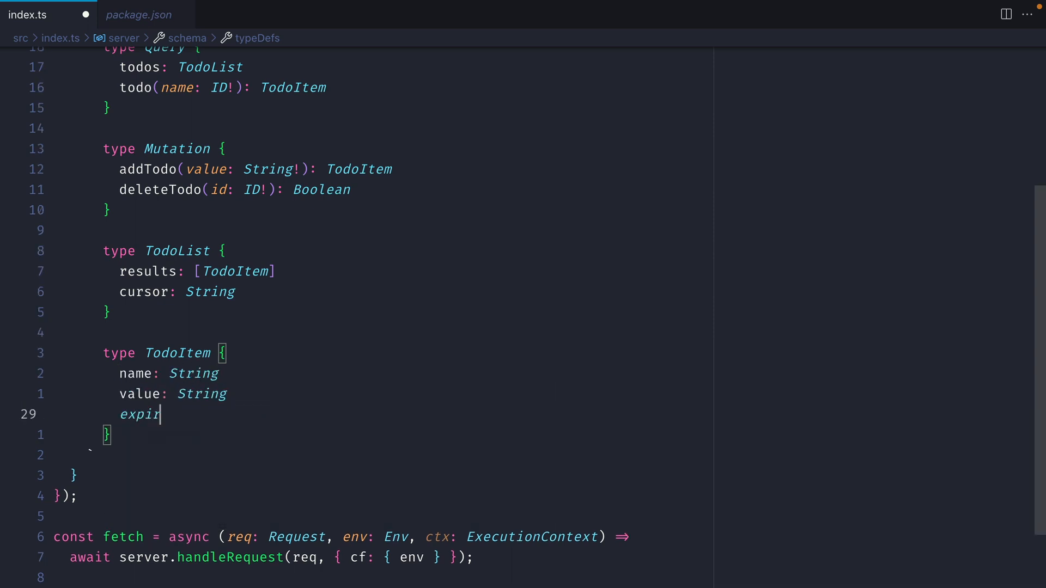
pyautogui.write('ation: Int')
pyautogui.write('Query')
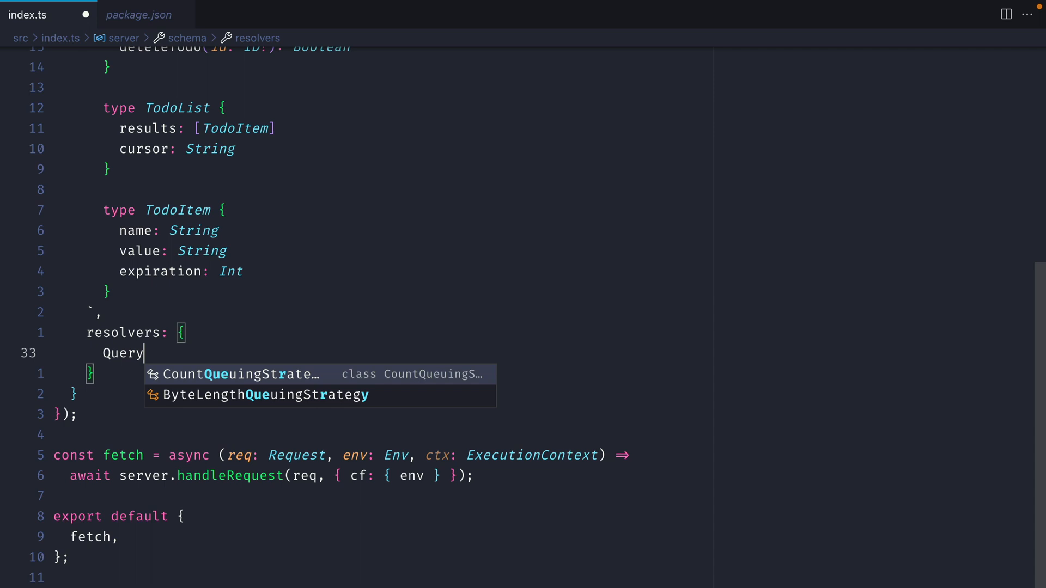
# - Add a resolvers Query todos async resolver destructuring keys and cursor from cf.env.TODOS.list()
pyautogui.write(': {')
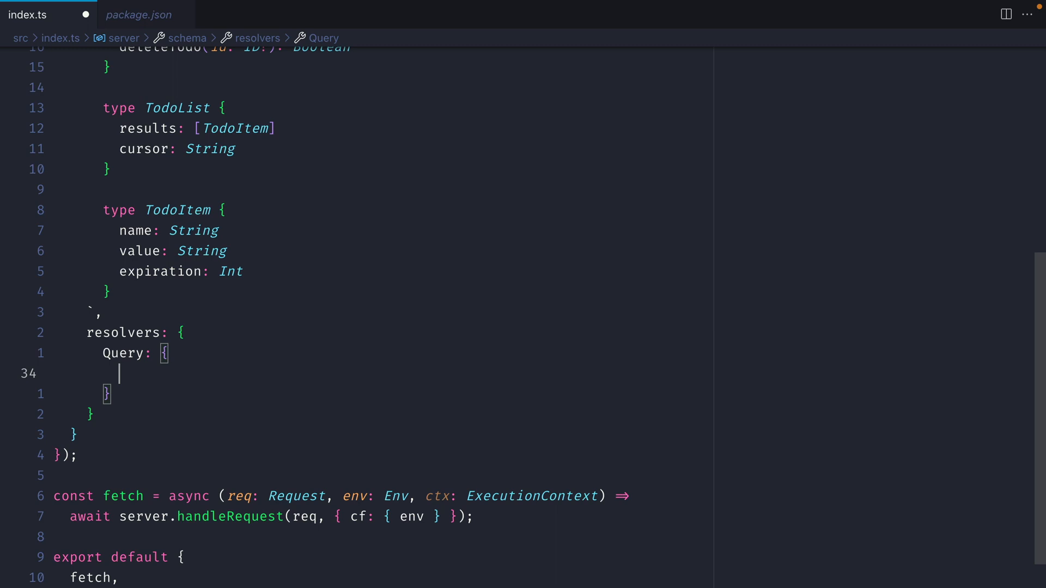
pyautogui.write('todos: async')
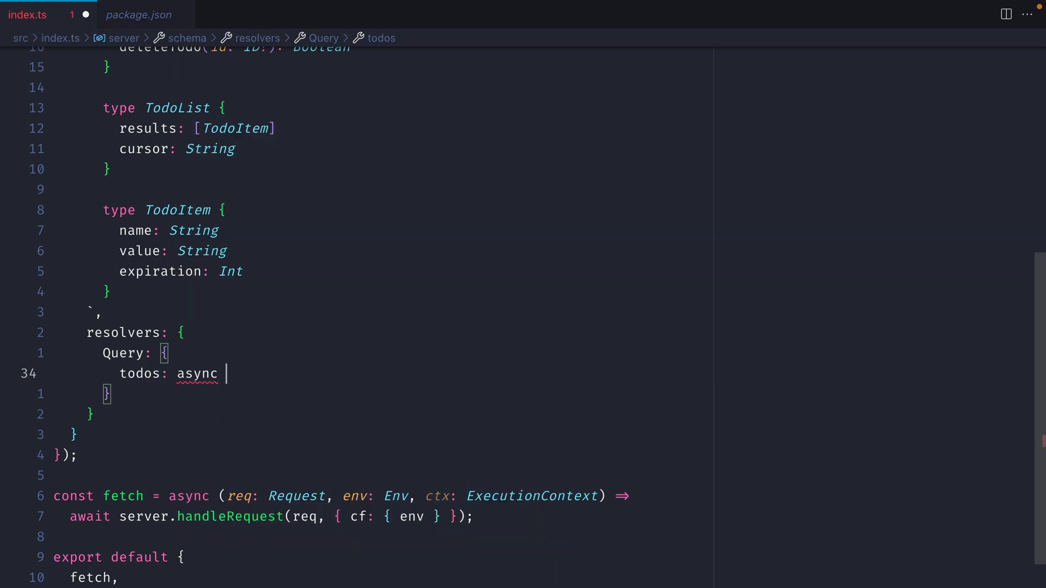
pyautogui.write('(_, __, {cf})')
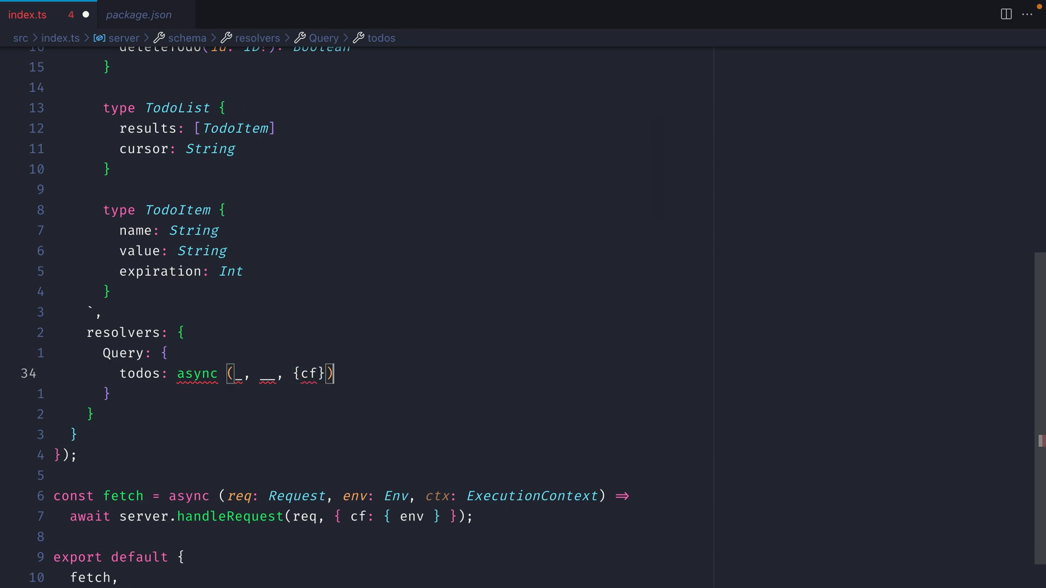
pyautogui.write('c')
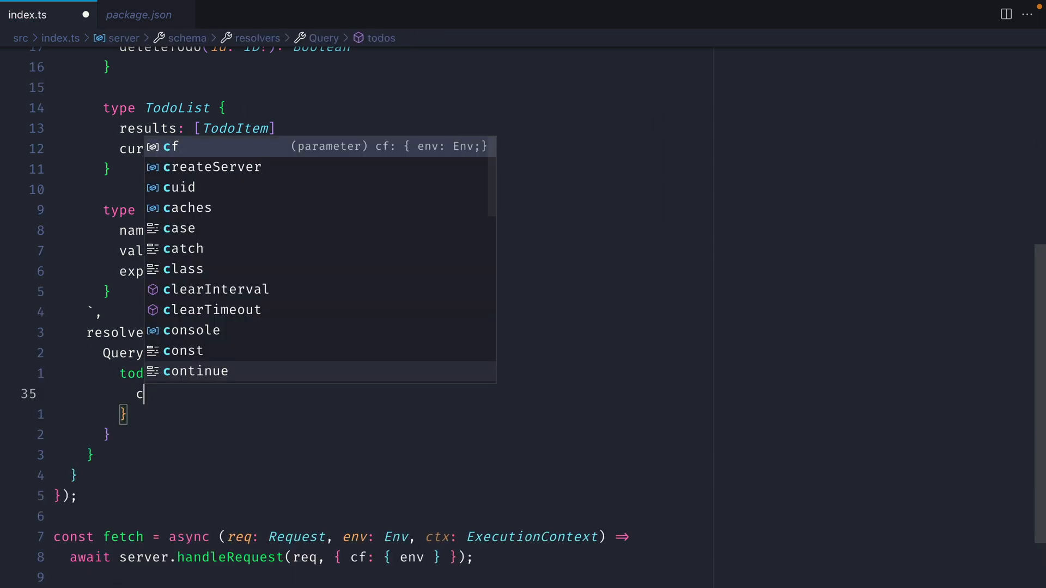
pyautogui.write('onst {keys}')
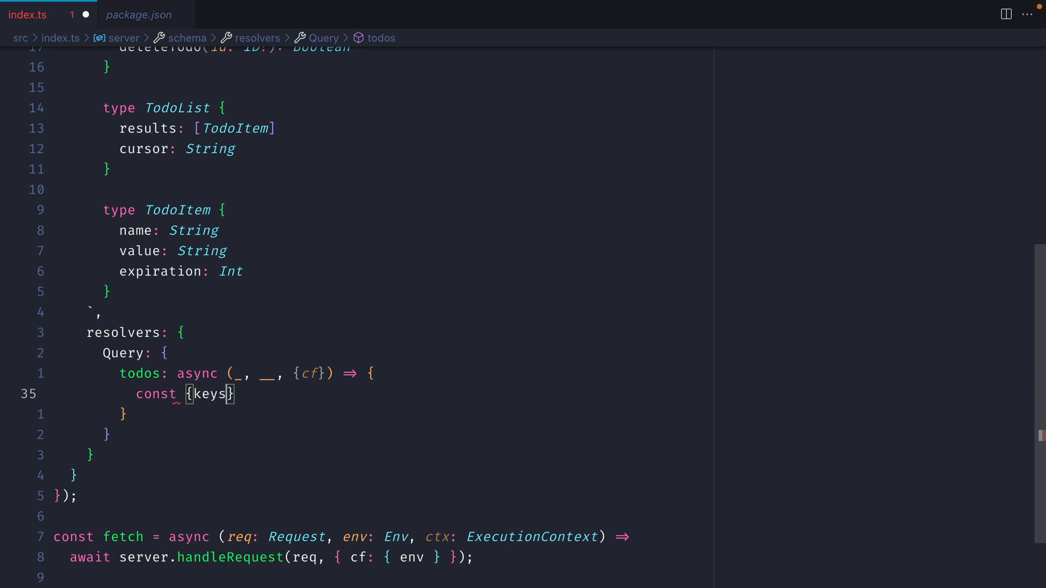
pyautogui.write(', cursor')
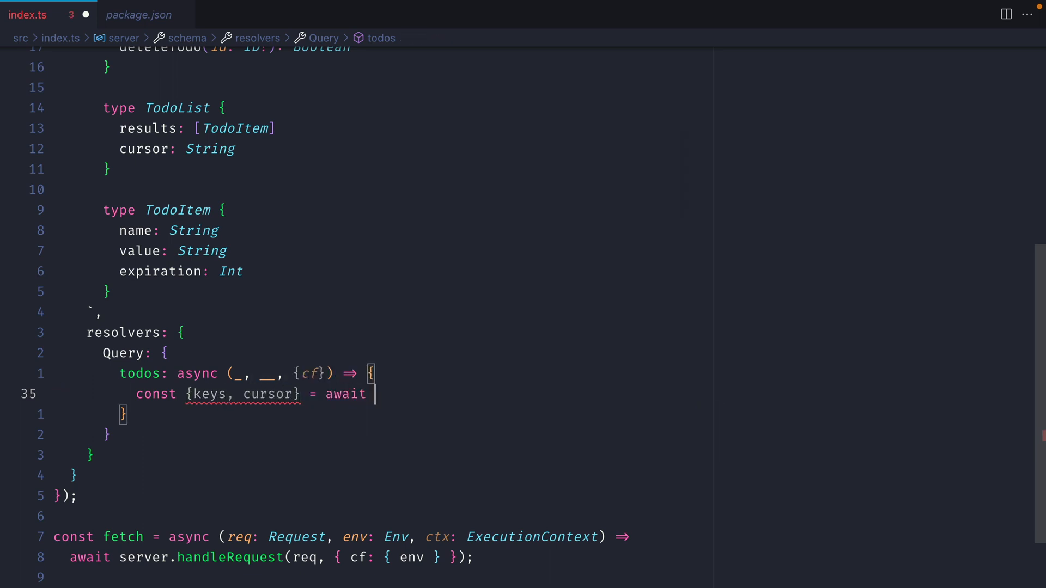
pyautogui.write('cf.env.')
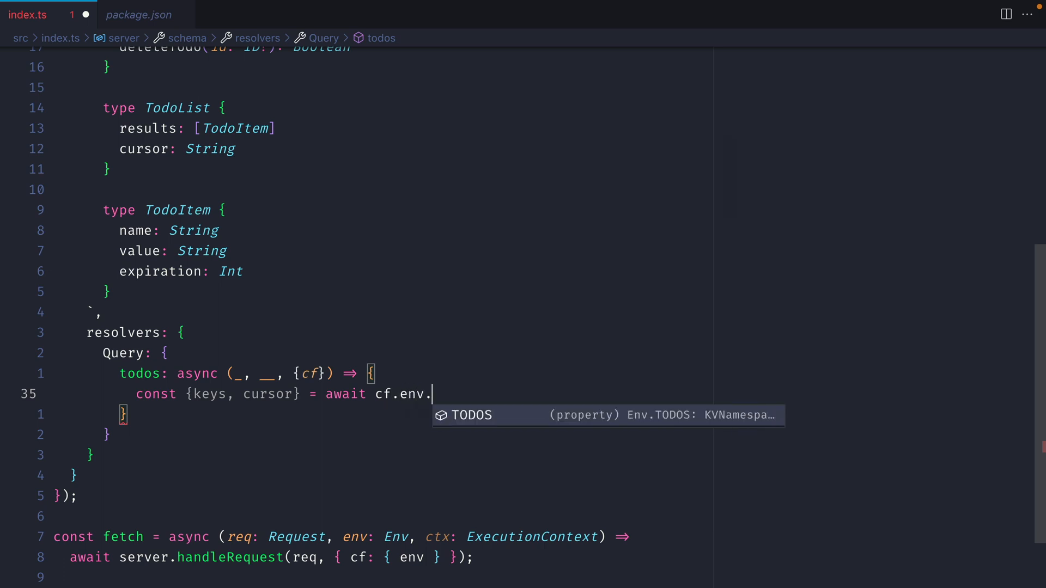
pyautogui.write('TODOS.list')
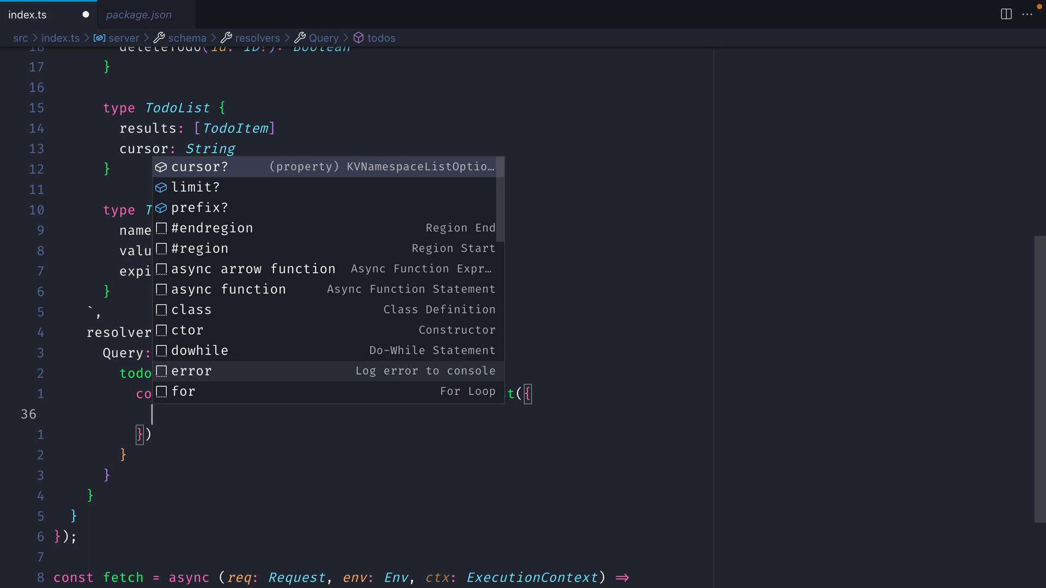
pyautogui.press('Down')
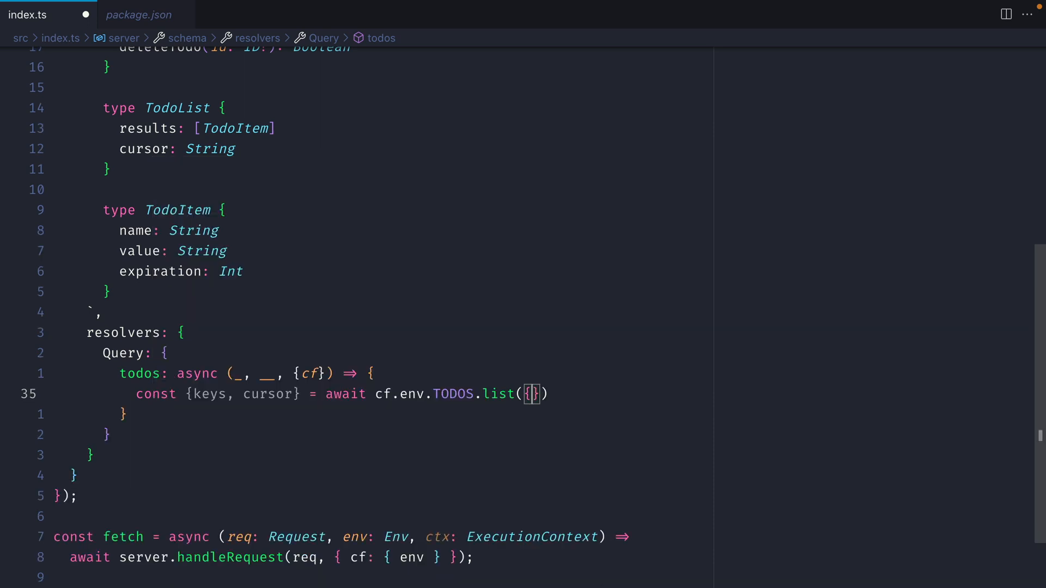
pyautogui.press('Backspace')
pyautogui.write('return {')
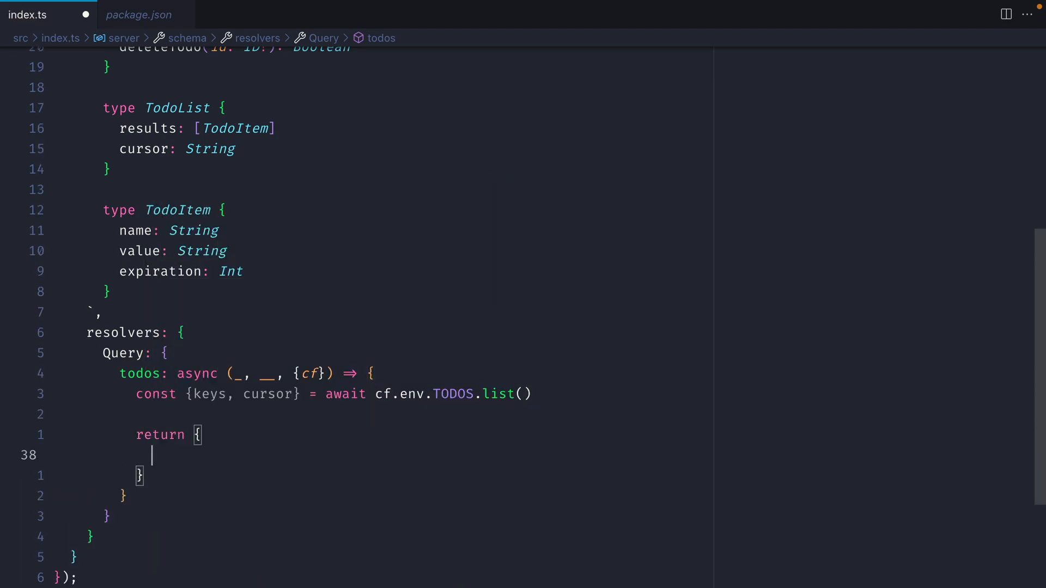
# - Return {results: keys, cursor} from todos and begin an async todo resolver
pyautogui.write('results: keys')
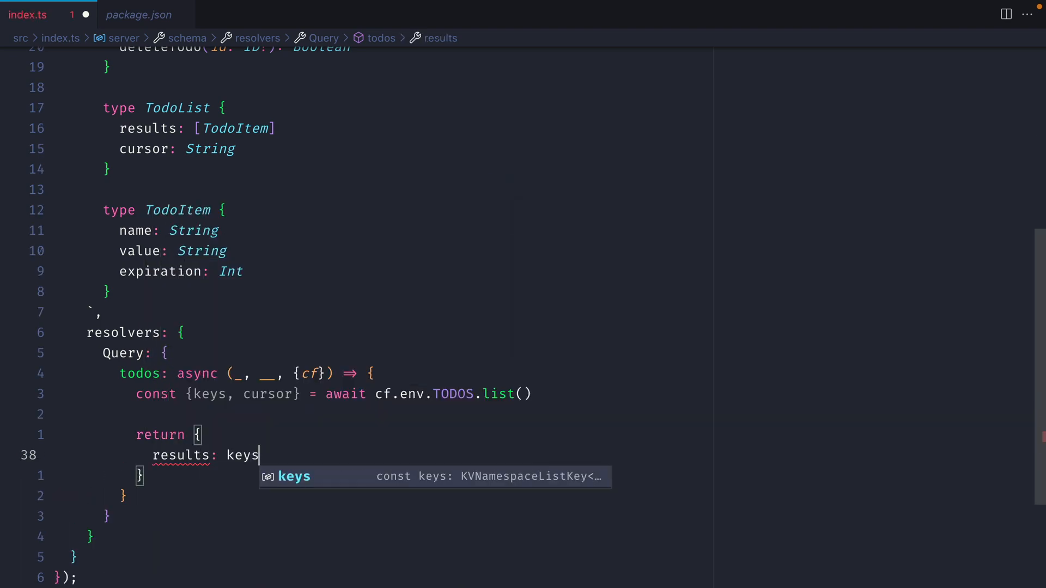
pyautogui.write(',')
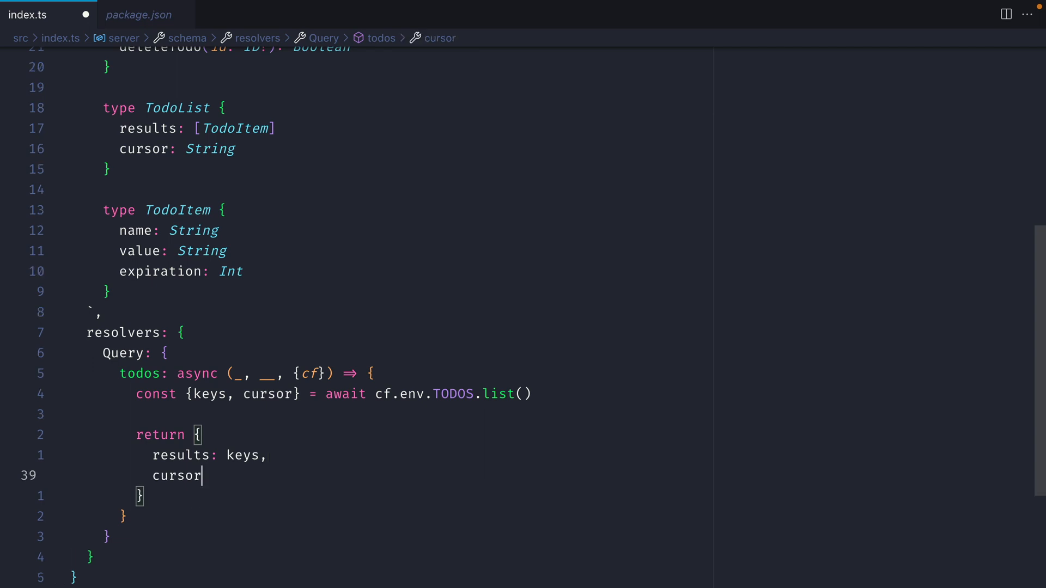
pyautogui.write('todo: async (_, {')
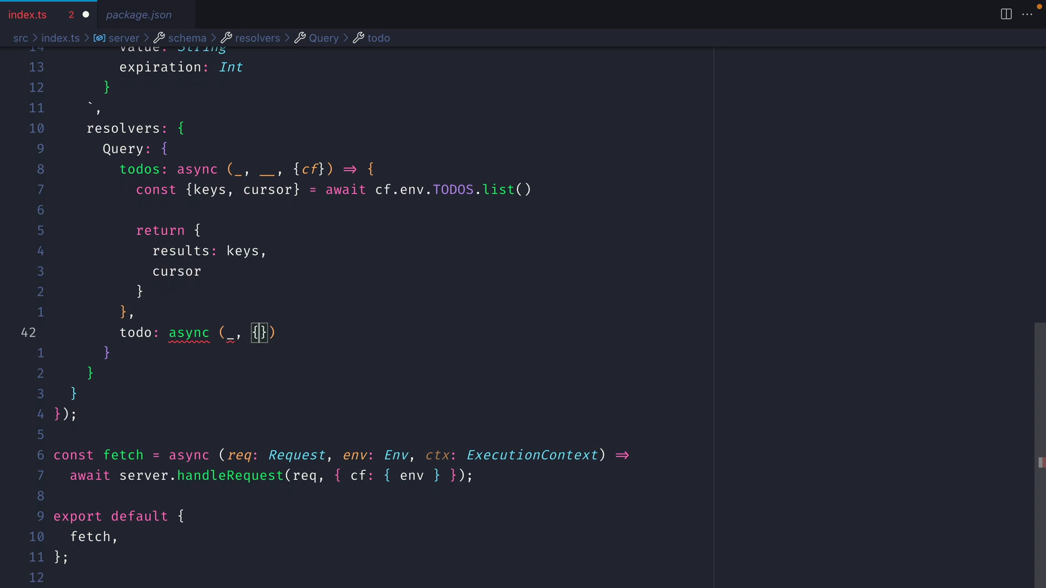
# - Complete the todo resolver to return ({ name }) from its destructured arguments
pyautogui.write('name')
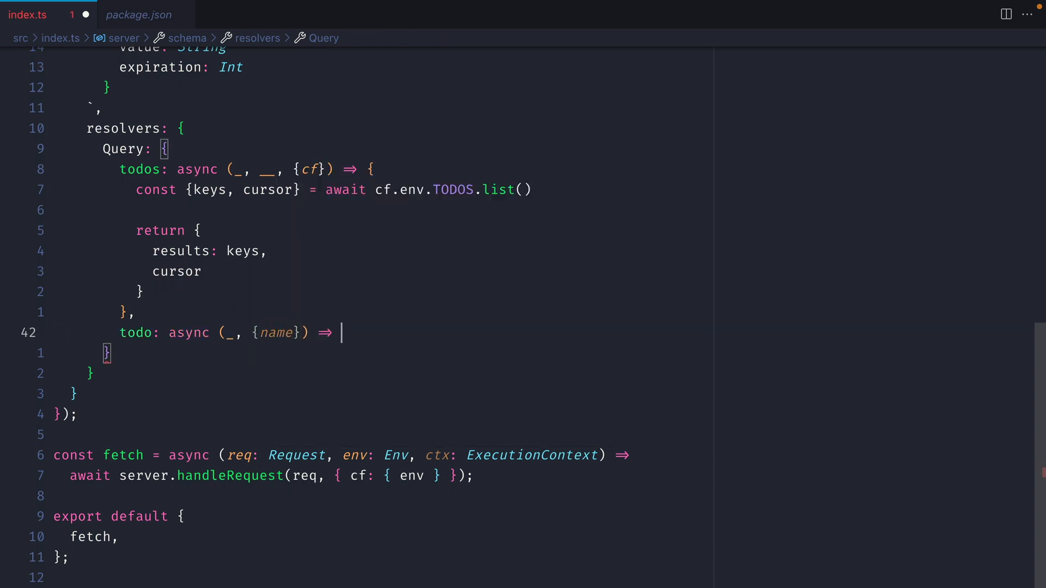
pyautogui.write('({})')
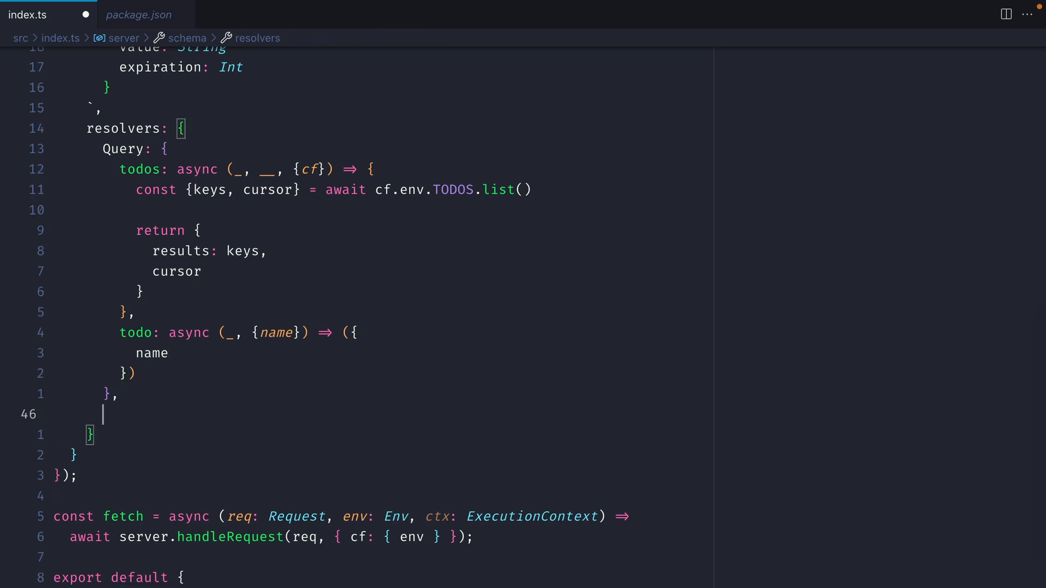
# - Add a TodoItem value resolver returning await cf.env.TODOS.get(name, "text") from ({name}: any, _, {cf})
pyautogui.write('TodoItem')
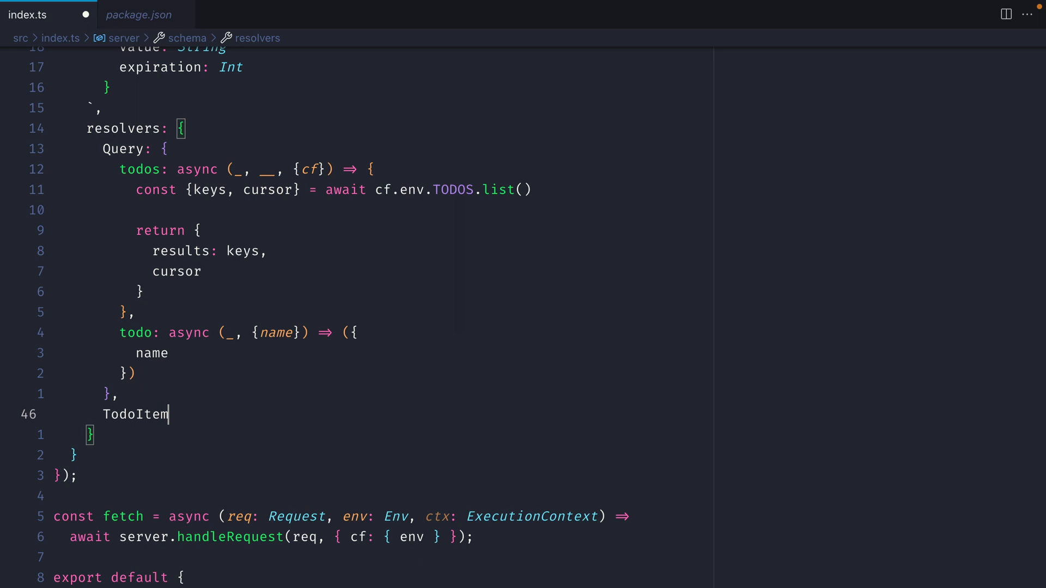
pyautogui.write(': {')
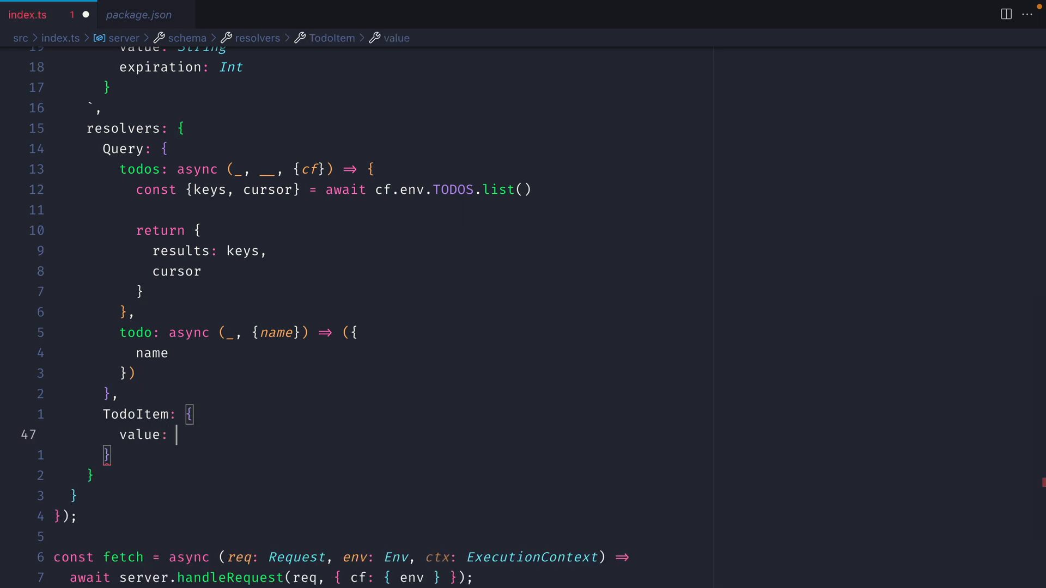
pyautogui.write('async (')
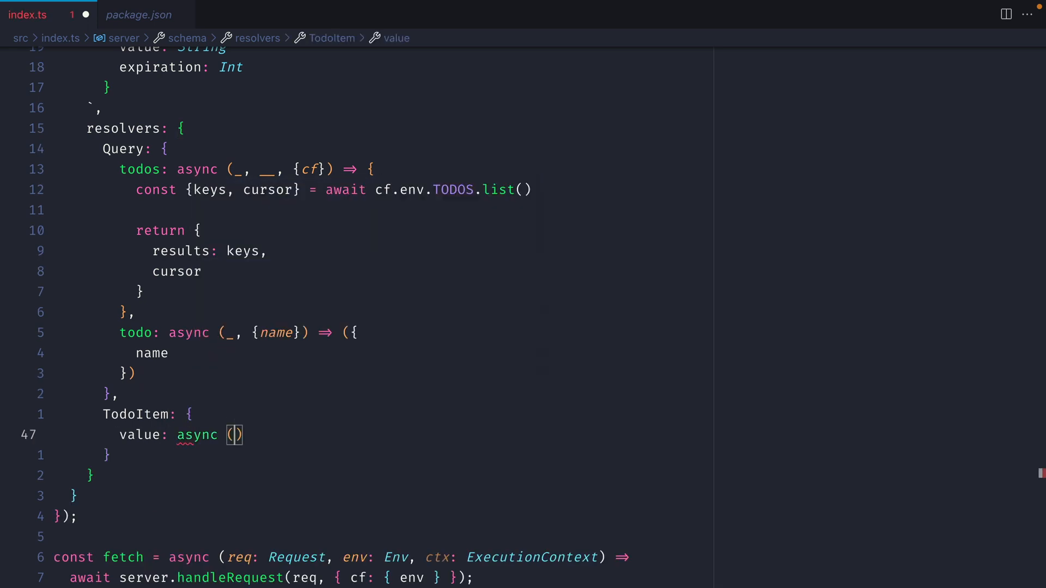
pyautogui.write('{name}: any, _')
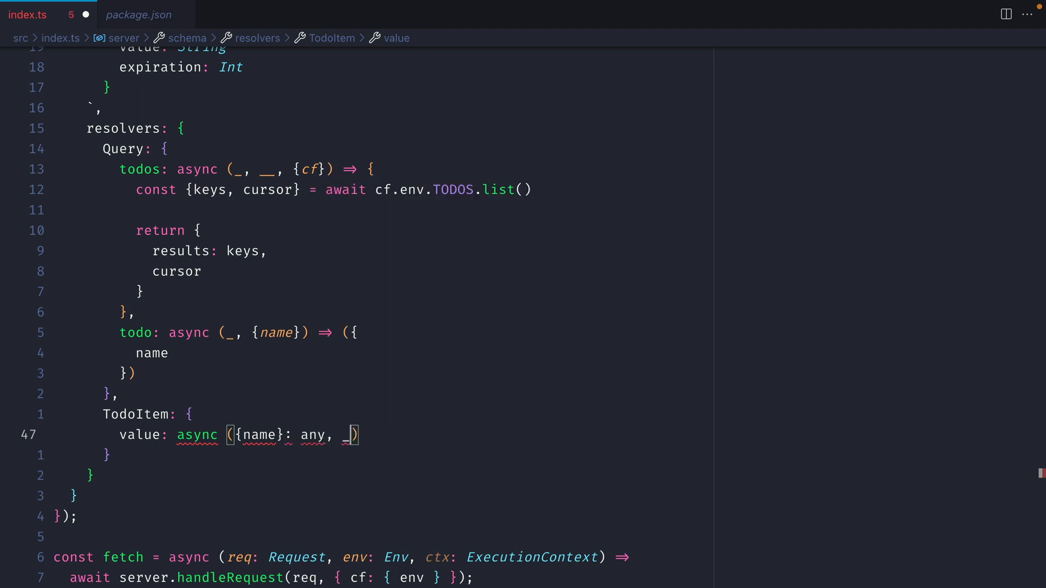
pyautogui.write(', {cf}) =')
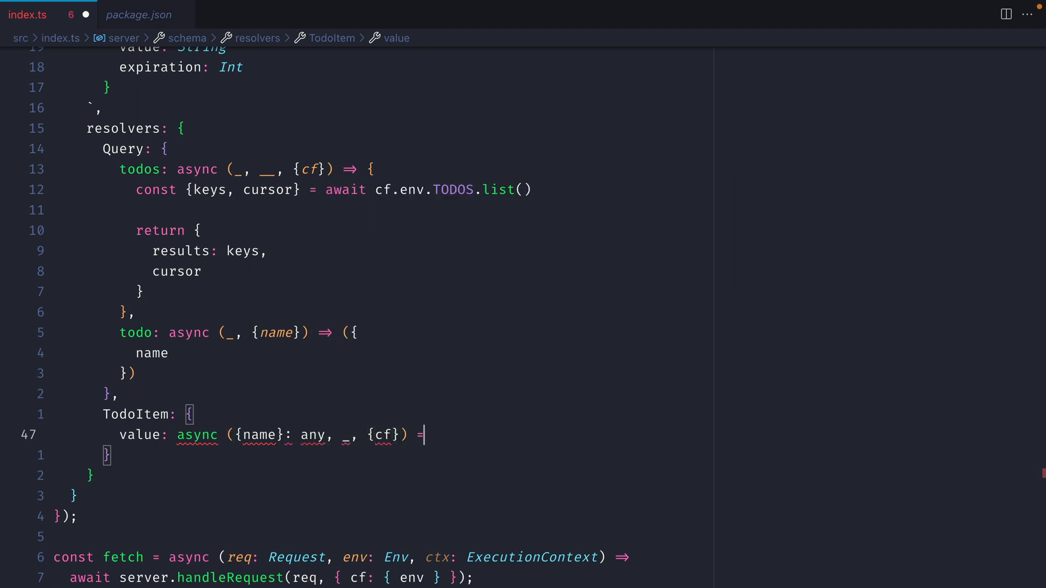
pyautogui.write('await cf.env')
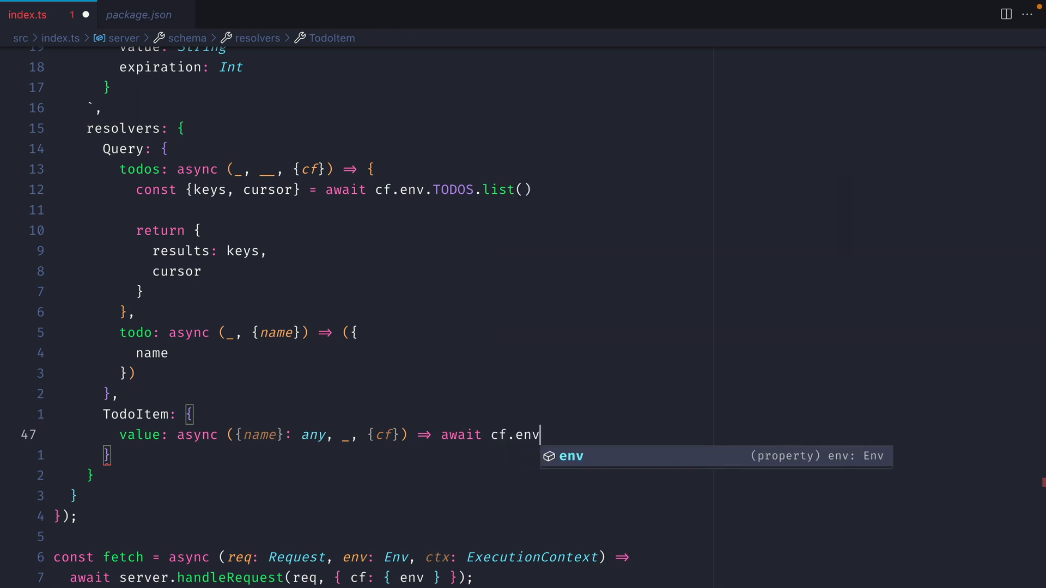
pyautogui.write('.TODOS.')
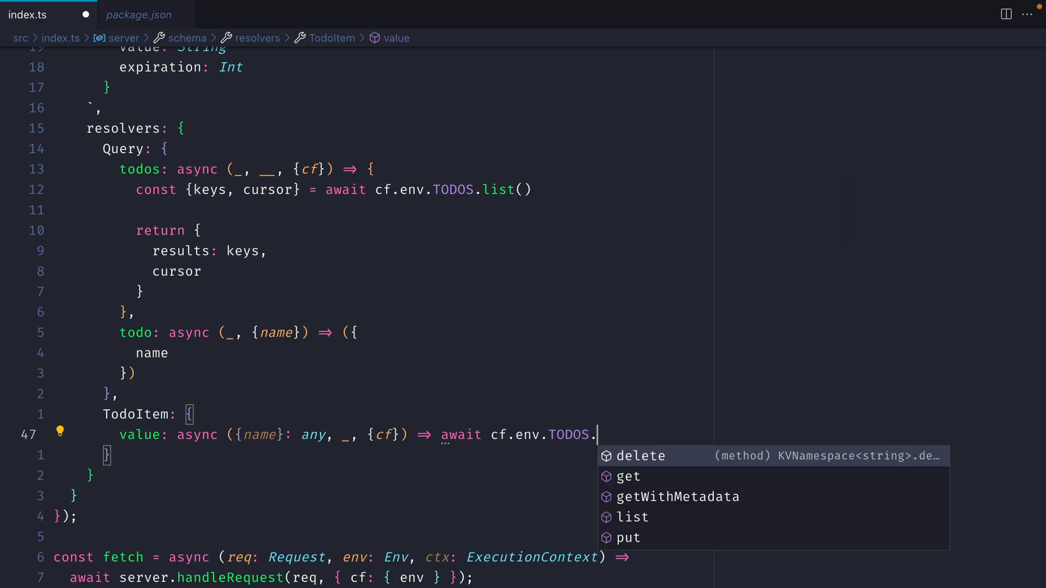
pyautogui.write('get(name')
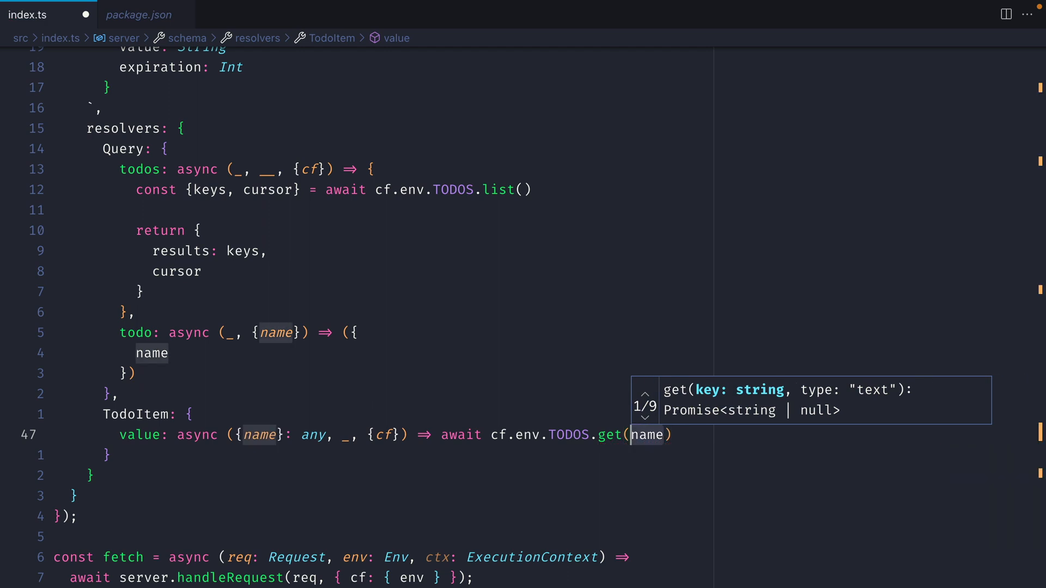
pyautogui.write(', ""')
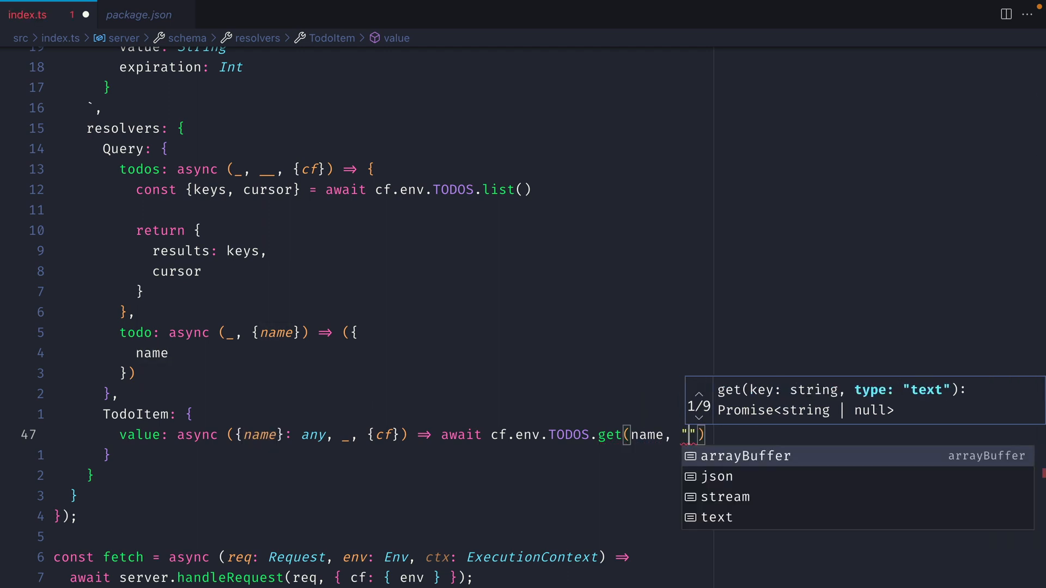
pyautogui.write('text')
pyautogui.write('add')
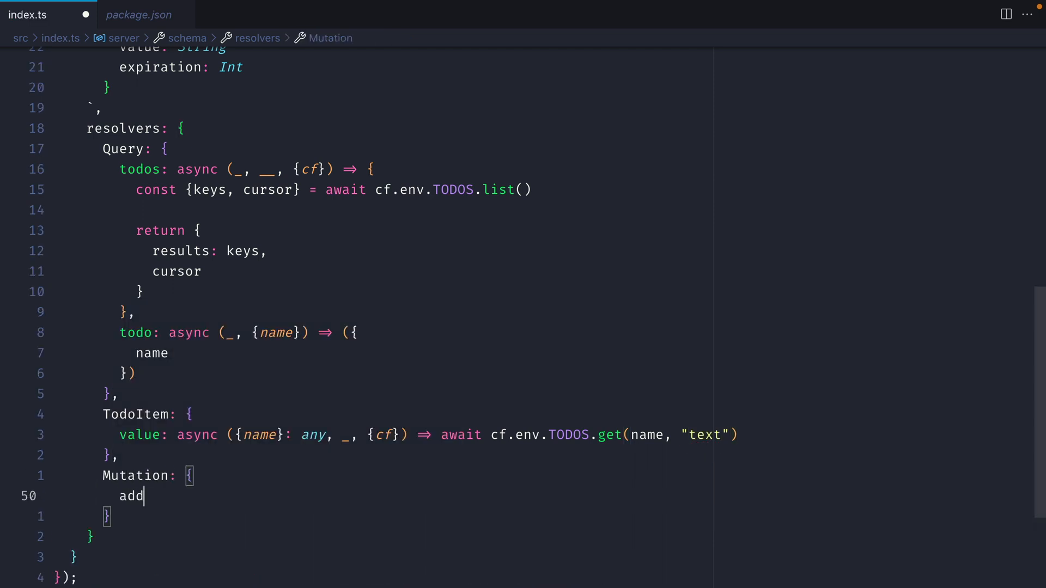
# - Start an addTodo mutation resolver taking value and cf, generating a name with cuid()
pyautogui.write('Todo: async()')
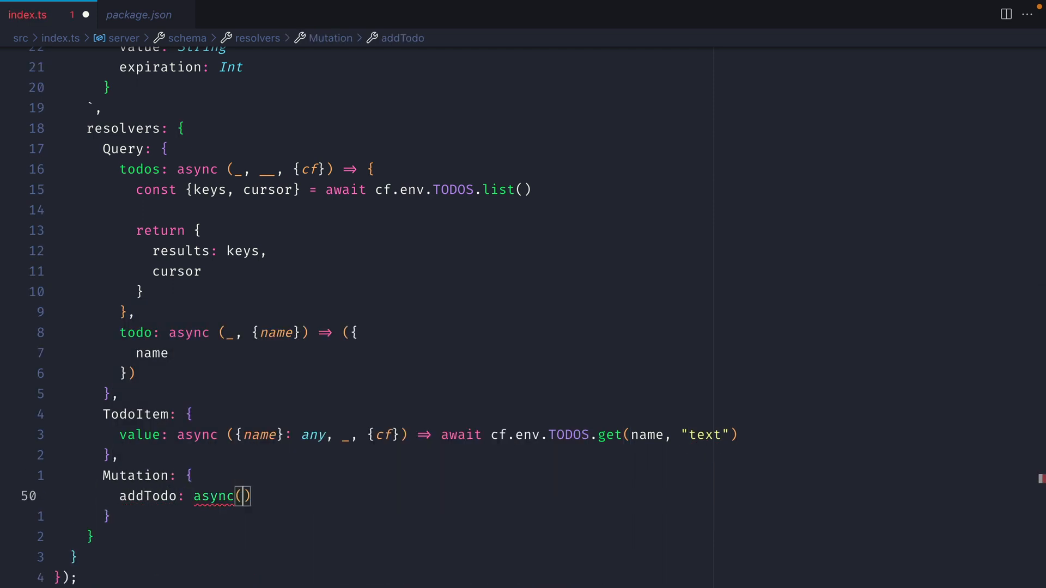
pyautogui.write('_, {}')
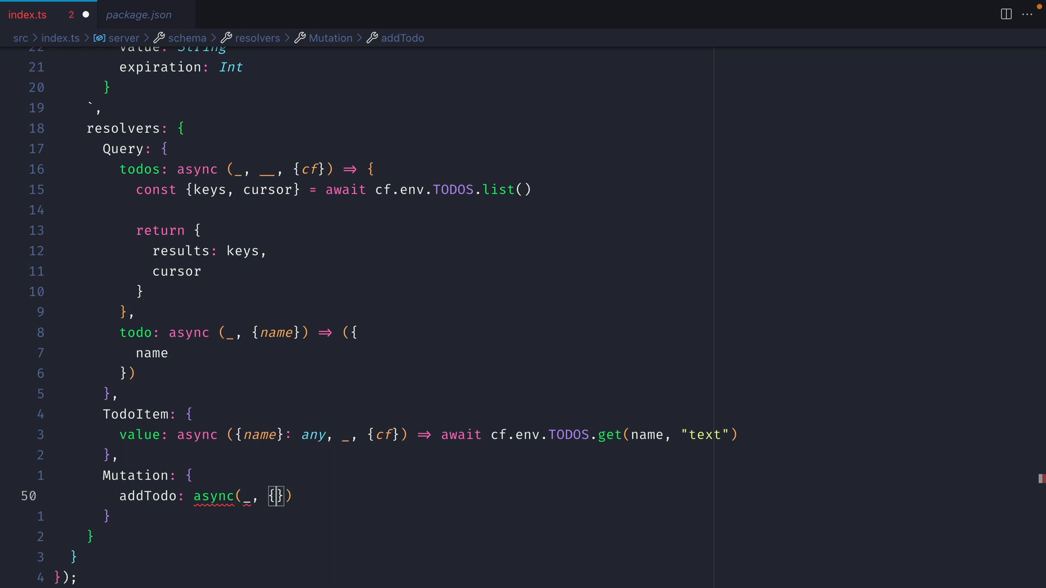
pyautogui.write('value')
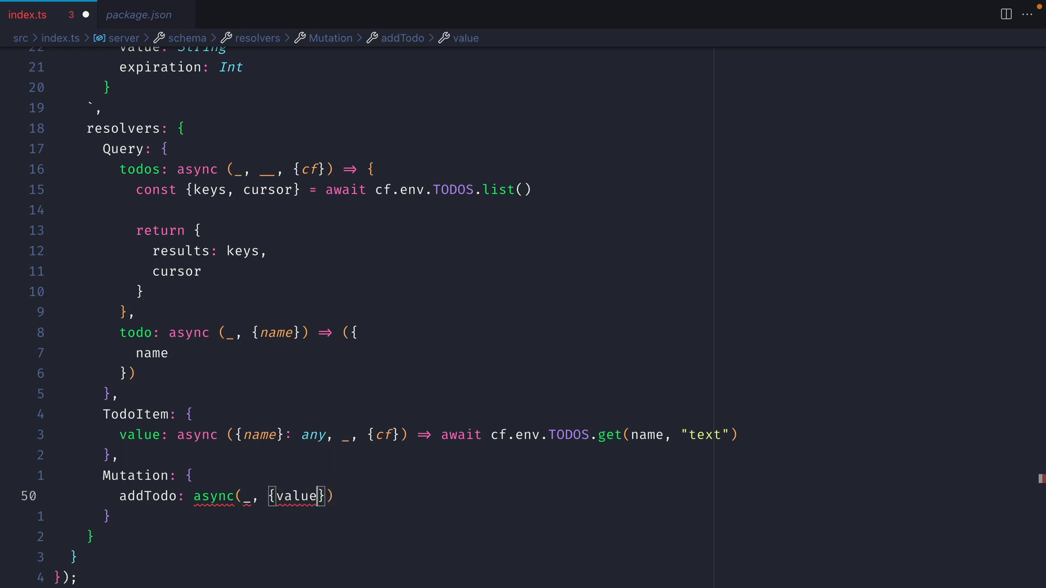
pyautogui.write(', {cf}')
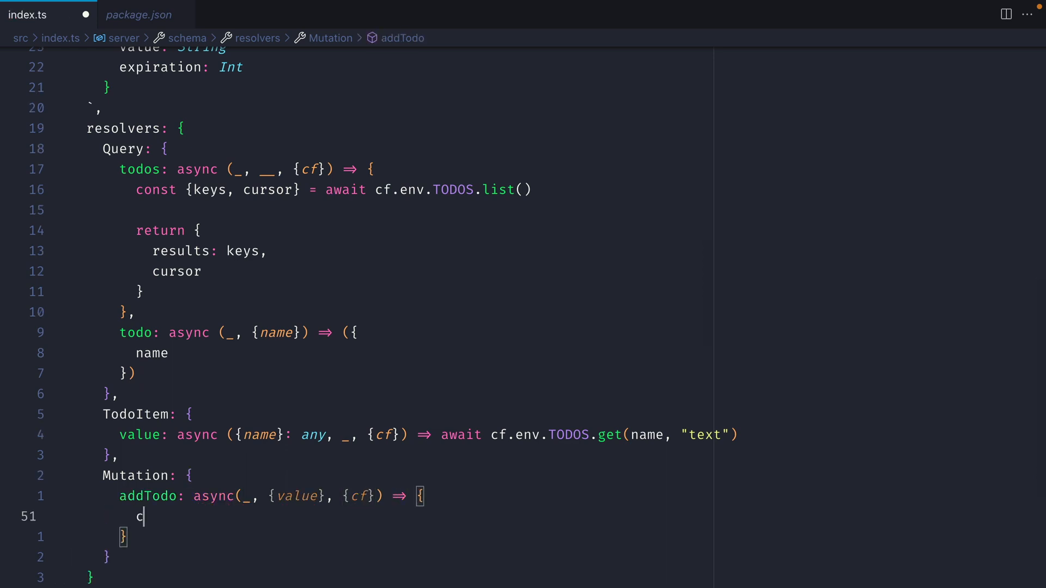
pyautogui.write('onst name = cuid(')
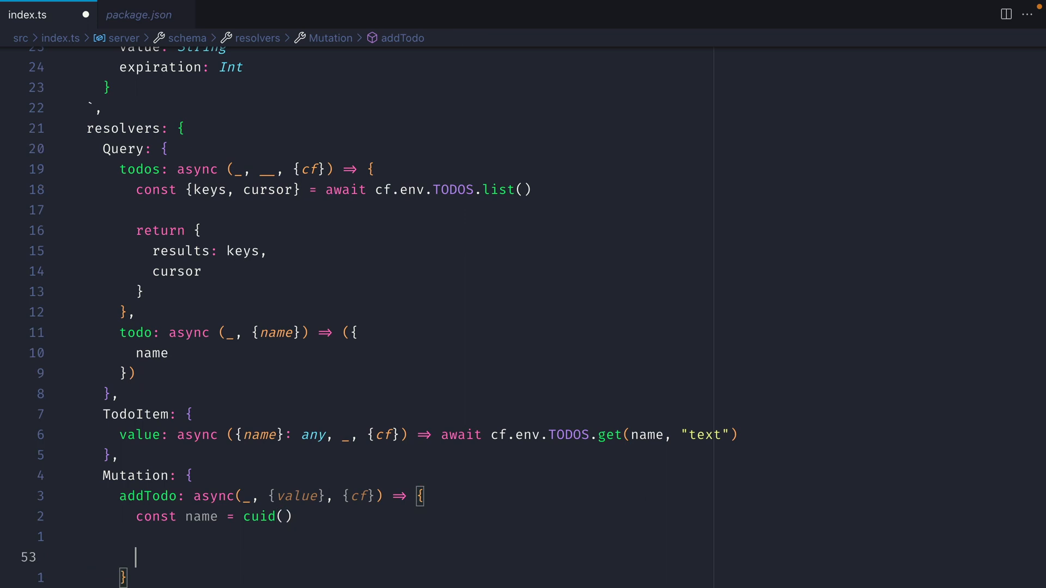
# - Store the value in cf.env.TODOS under the name and return { name, value }
pyautogui.write('await cf.env.TODOS')
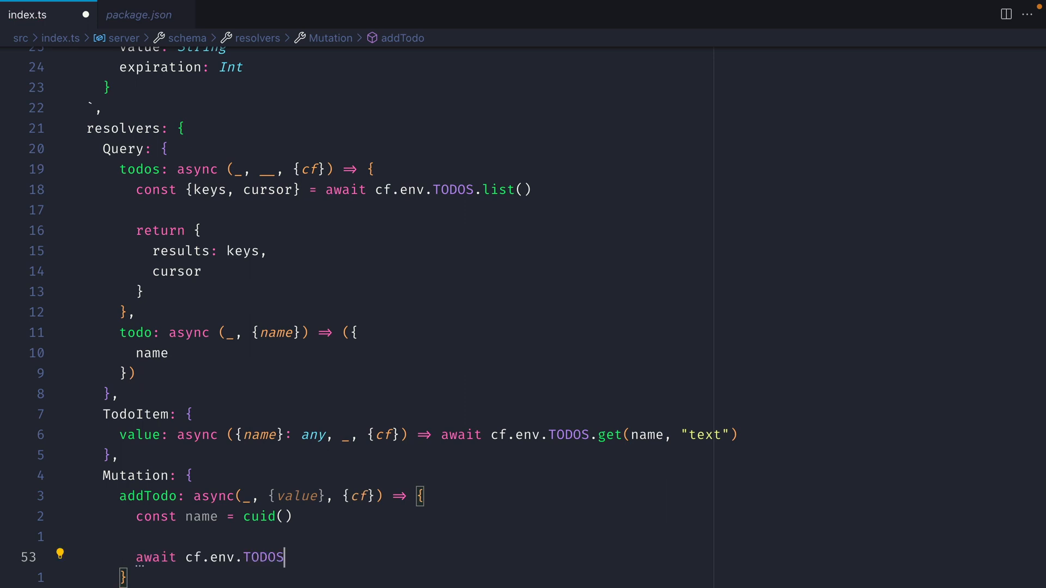
pyautogui.write('.put')
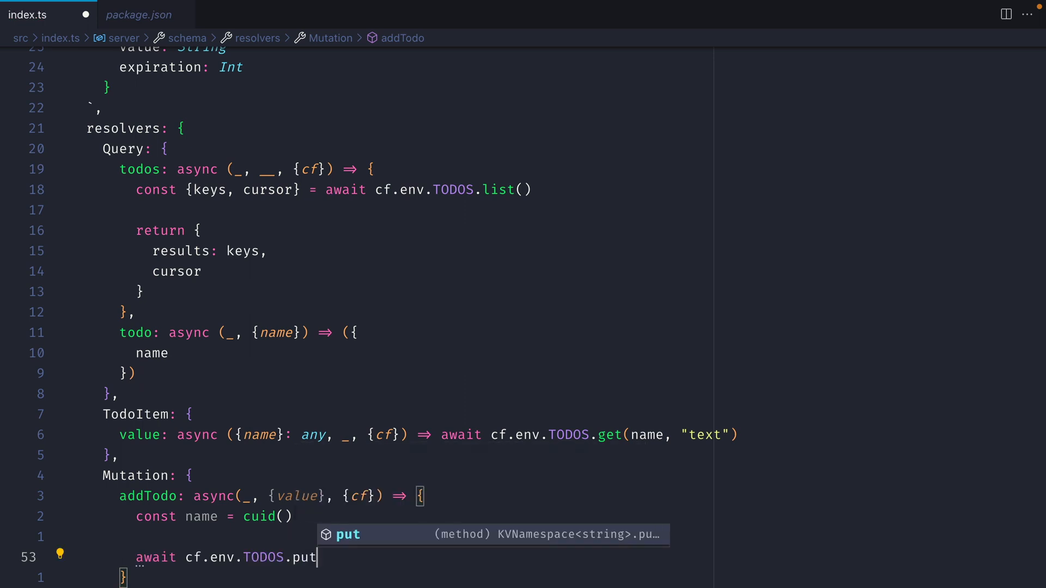
pyautogui.write('(name, value')
pyautogui.write('return {')
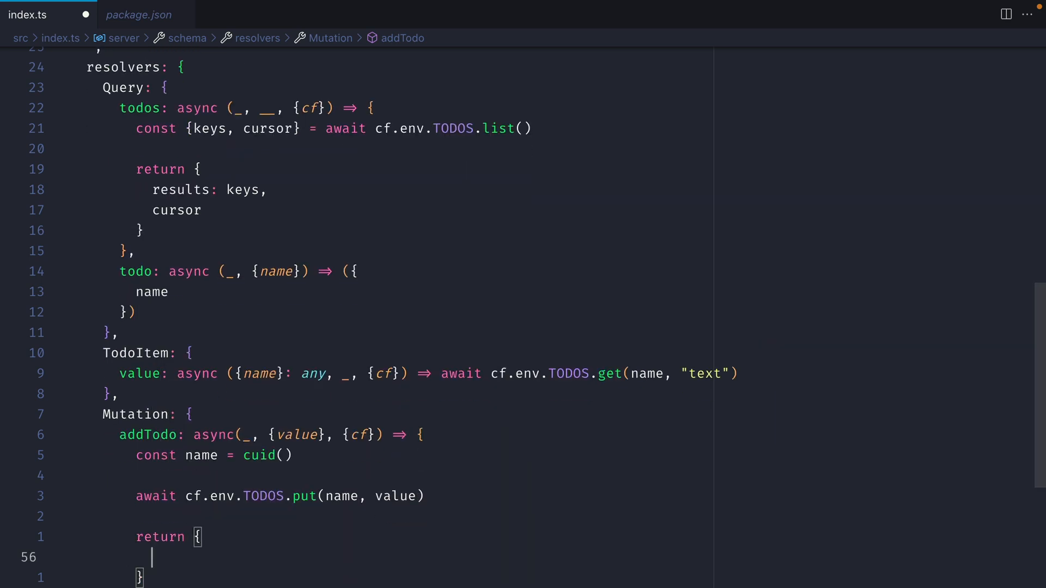
pyautogui.write('name,')
pyautogui.write('value')
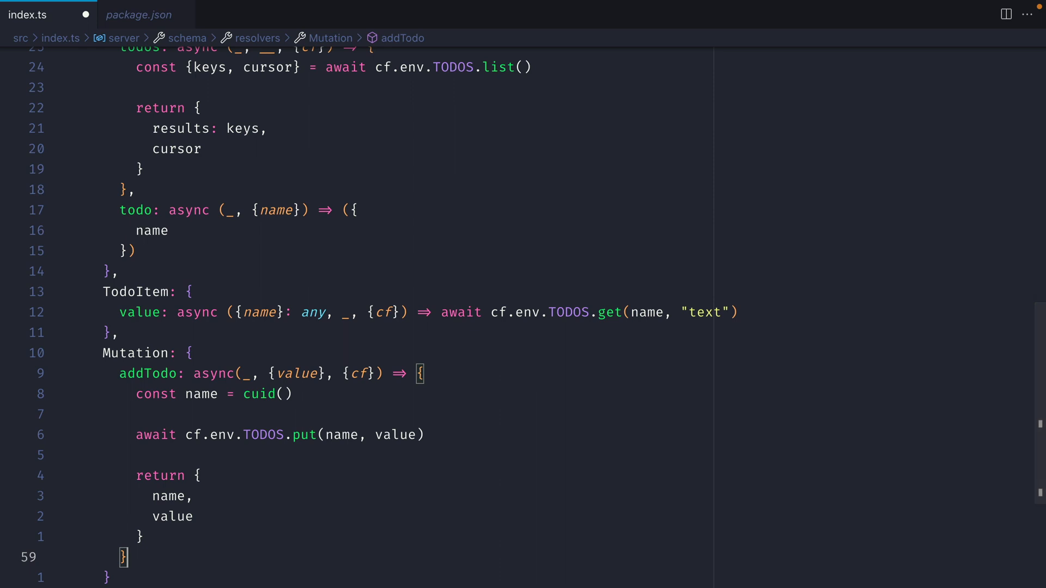
pyautogui.write('delete')
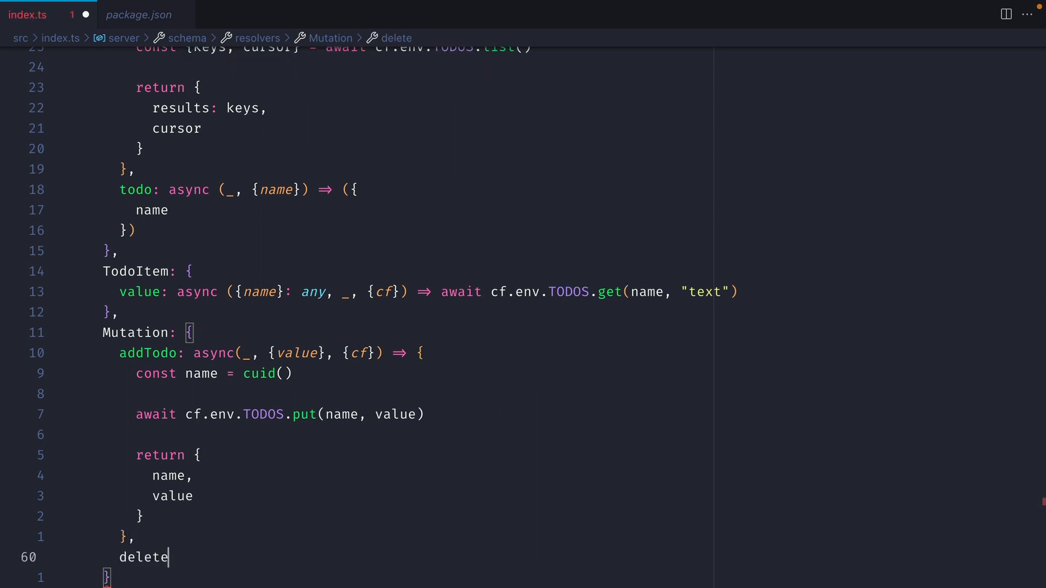
# - Write deleteTodo: await cf.env.TODOS.delete(id) then return true, and save with formatting
pyautogui.write('Todo: async (_, {id}, {')
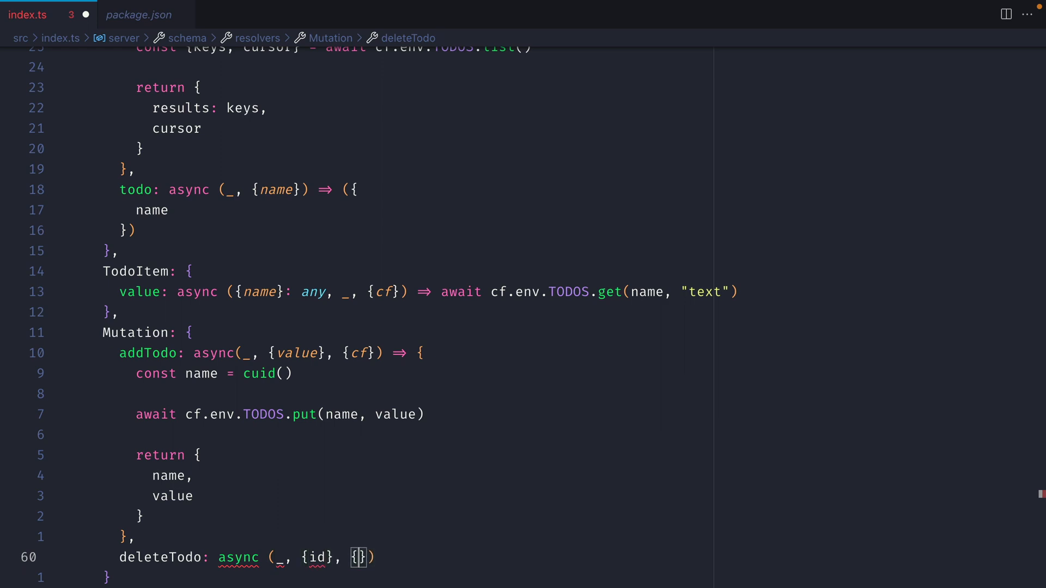
pyautogui.write('await cf.env.TODOS.delete(')
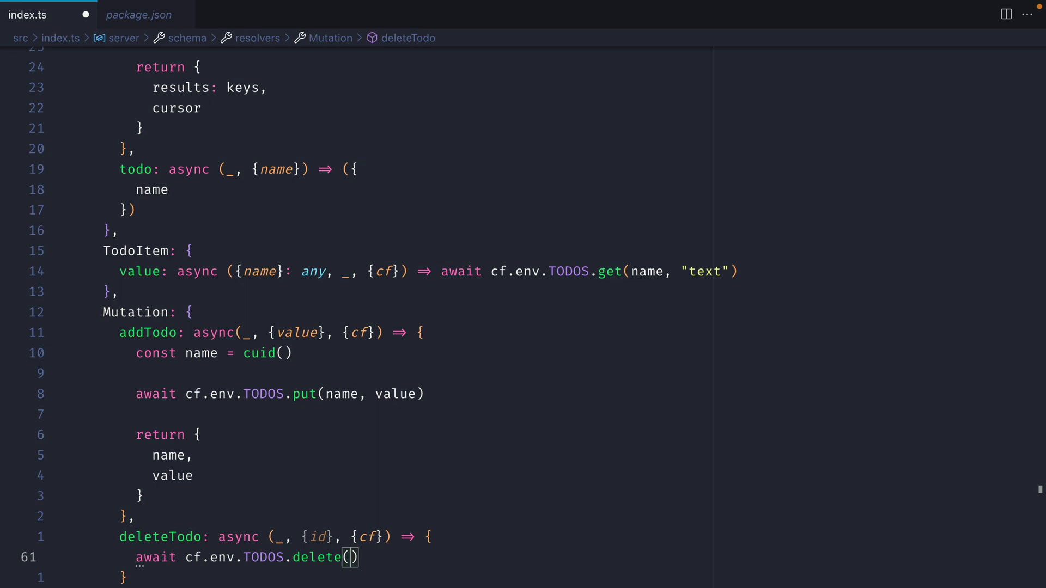
pyautogui.write('id')
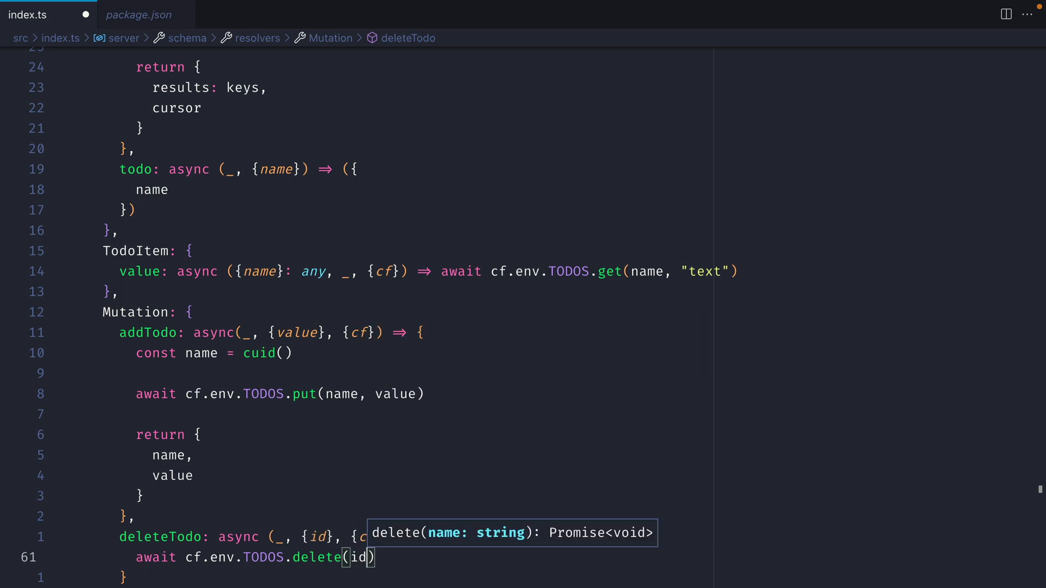
pyautogui.write('return true')
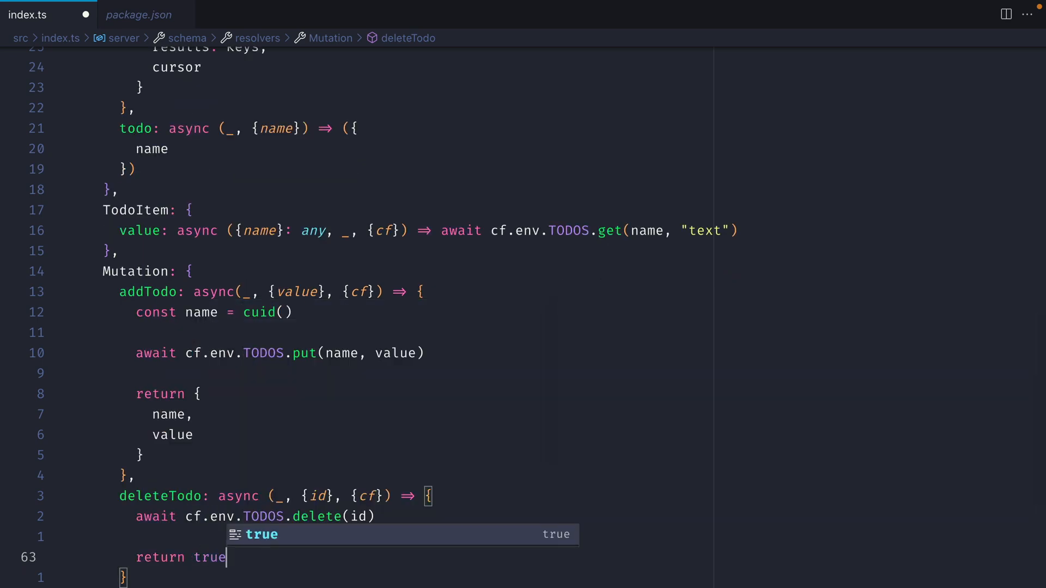
pyautogui.press('Ctrl+s')
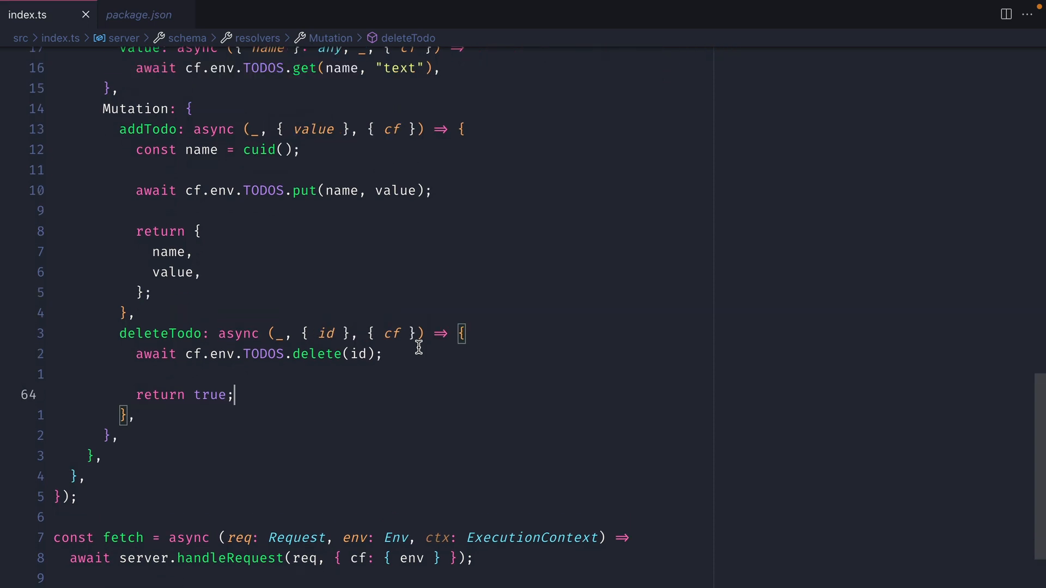
pyautogui.moveTo(545, 343)
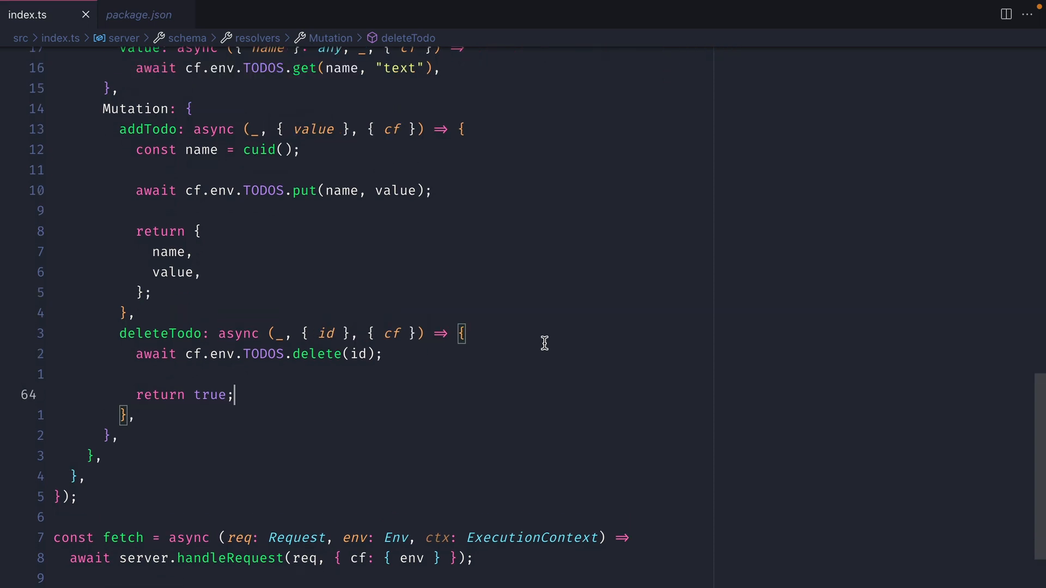
pyautogui.scroll(3)
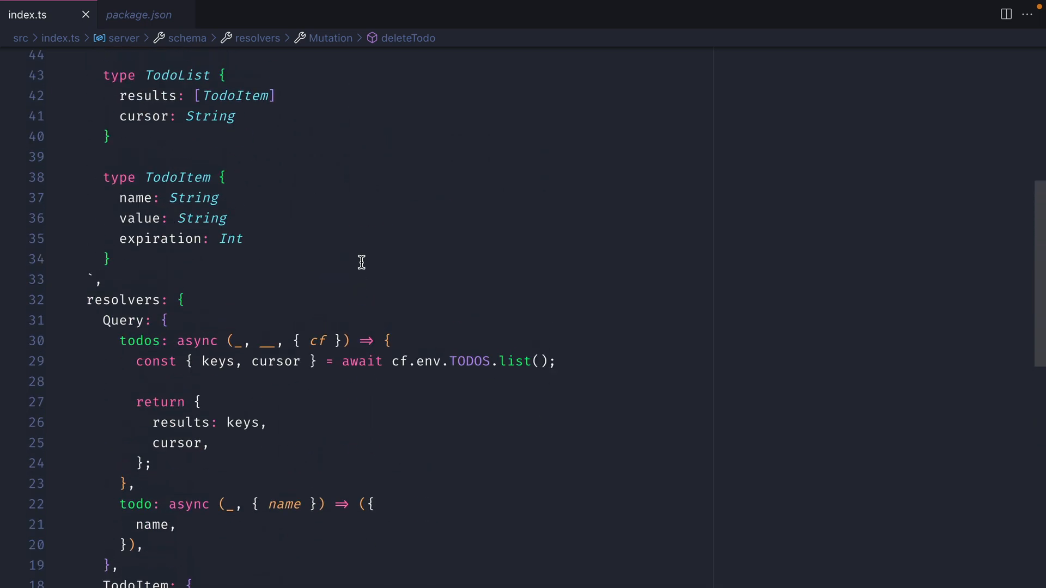
pyautogui.scroll(3)
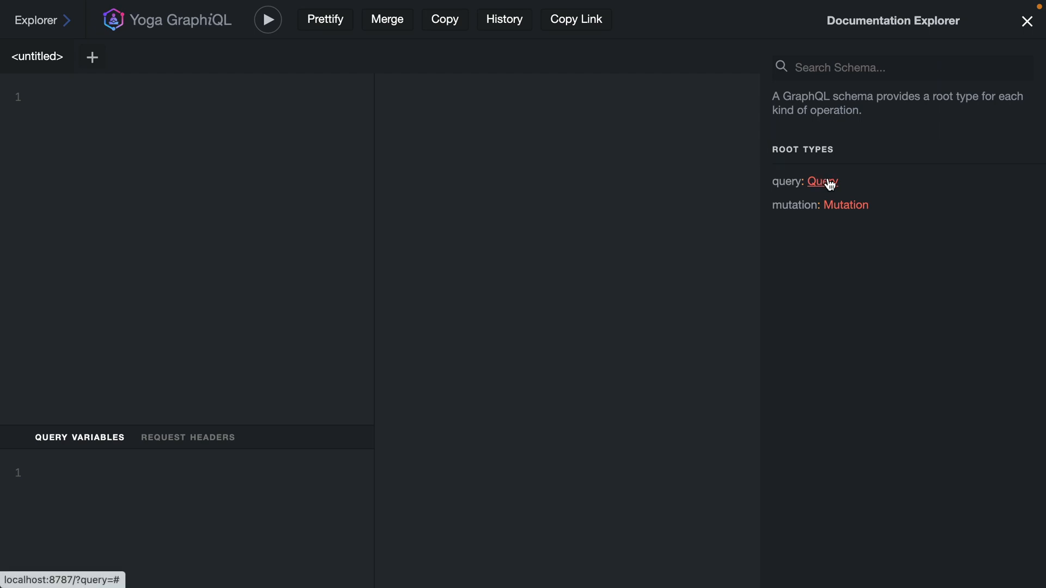
pyautogui.click(822, 181)
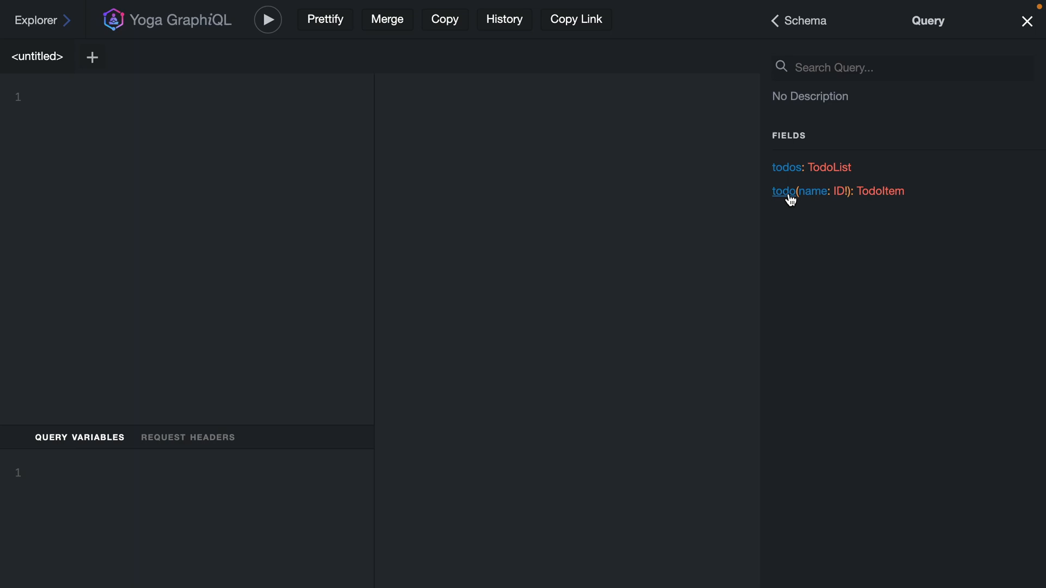
pyautogui.click(793, 20)
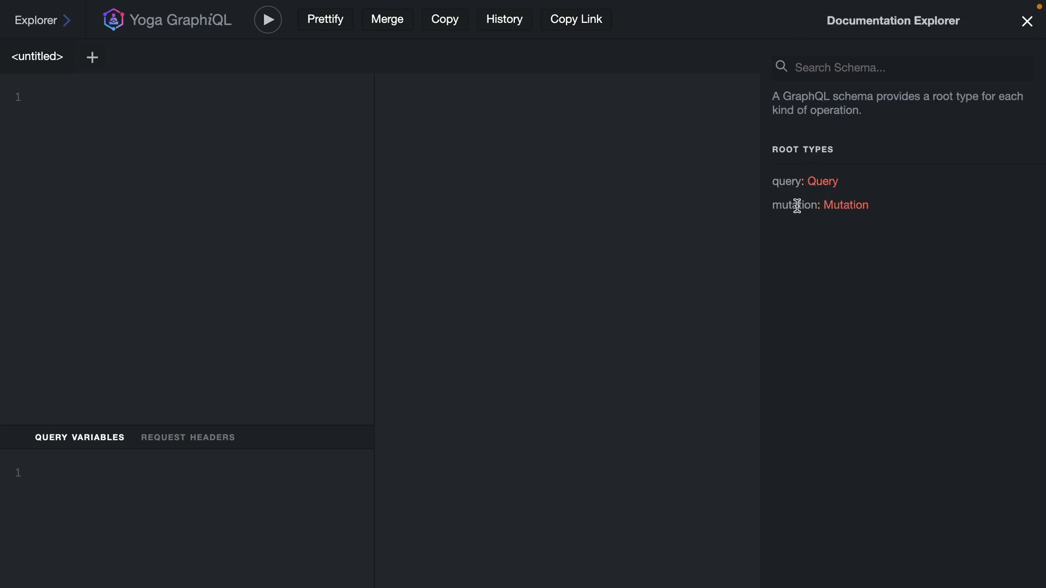
pyautogui.click(845, 204)
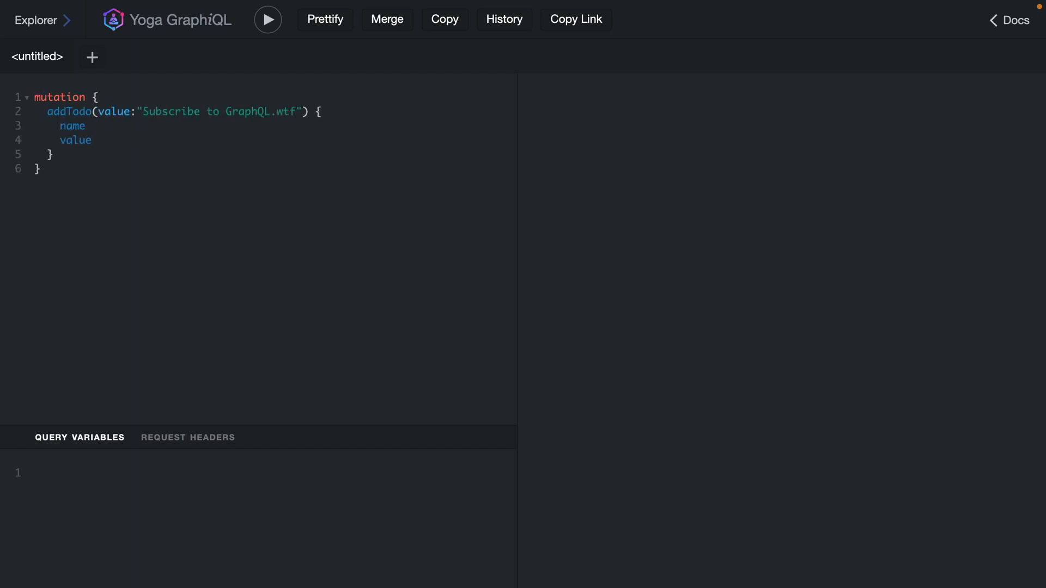
pyautogui.moveTo(261, 131)
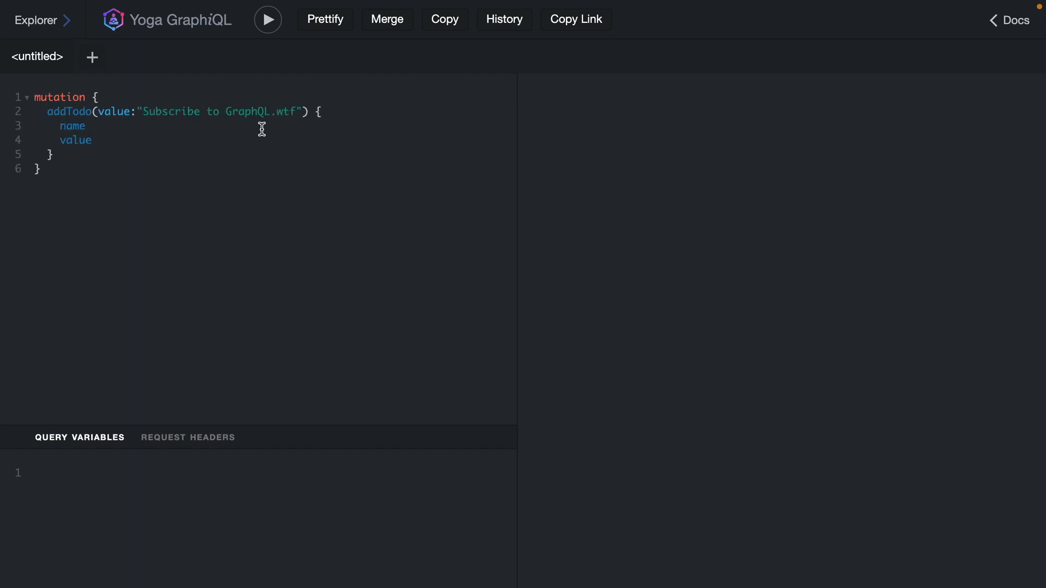
# - Run the addTodo mutation and select the generated todo name in the response
pyautogui.click(269, 19)
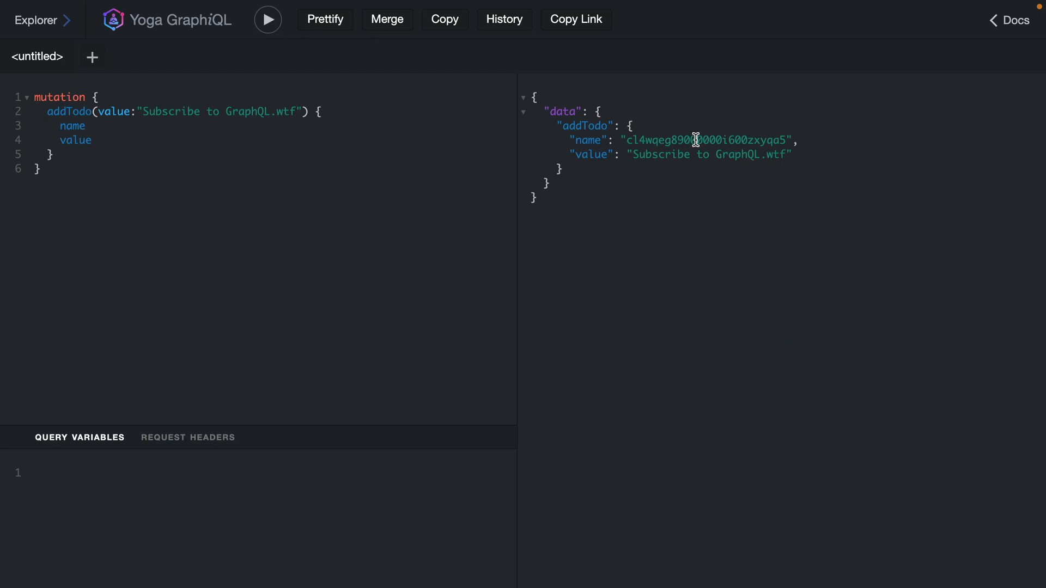
pyautogui.doubleClick(697, 141)
pyautogui.write('todo(name: "cl4wqeg89000000i600zxyqa5')
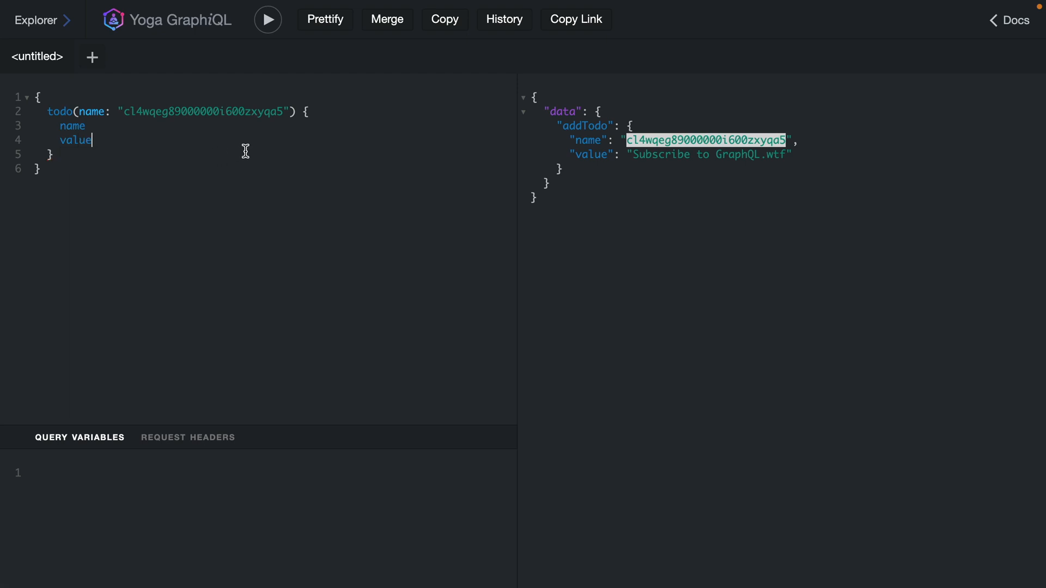
# - Run the todo query by the pasted name, then begin a deleteTodo mutation
pyautogui.click(272, 19)
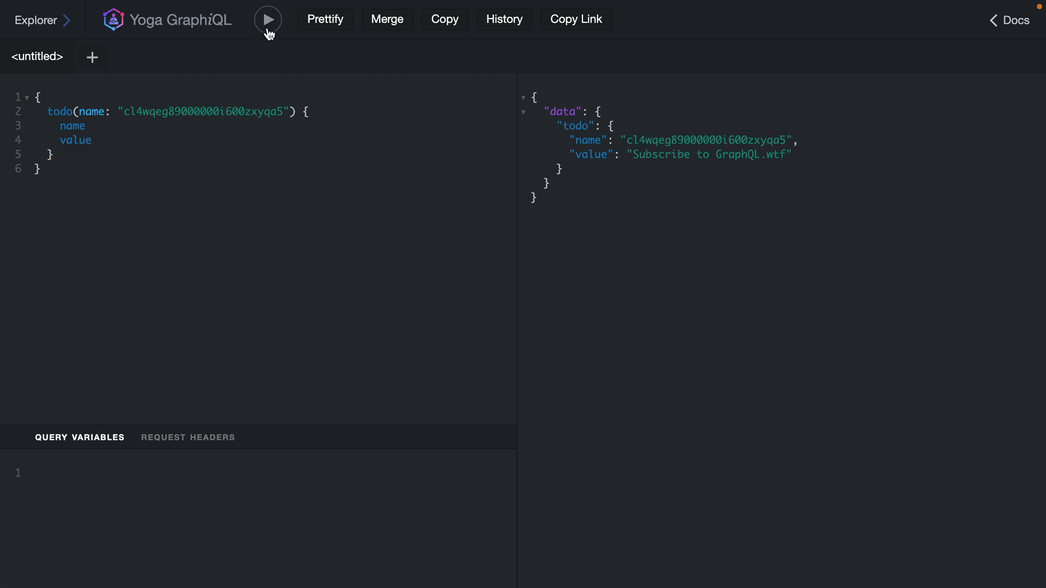
pyautogui.write('mutation {')
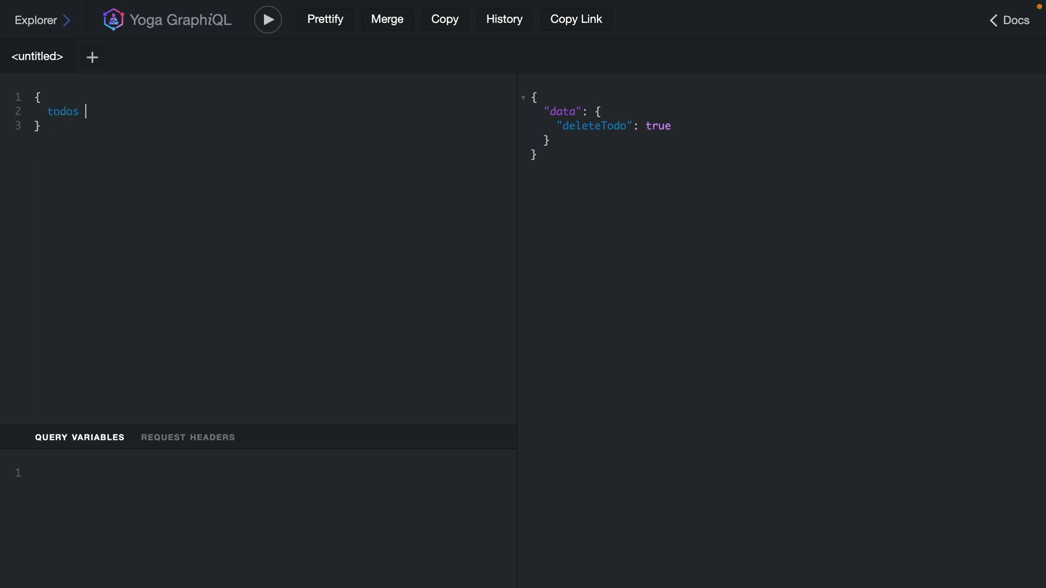
# - Write todos { results { name value expiration } cursor }, prettify and run it
pyautogui.write('{ results')
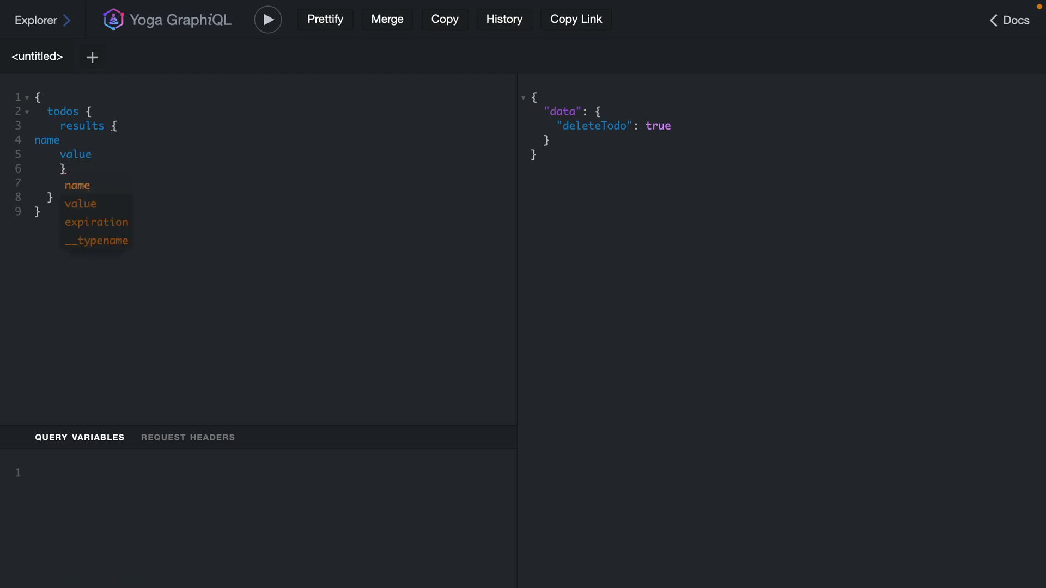
pyautogui.click(96, 222)
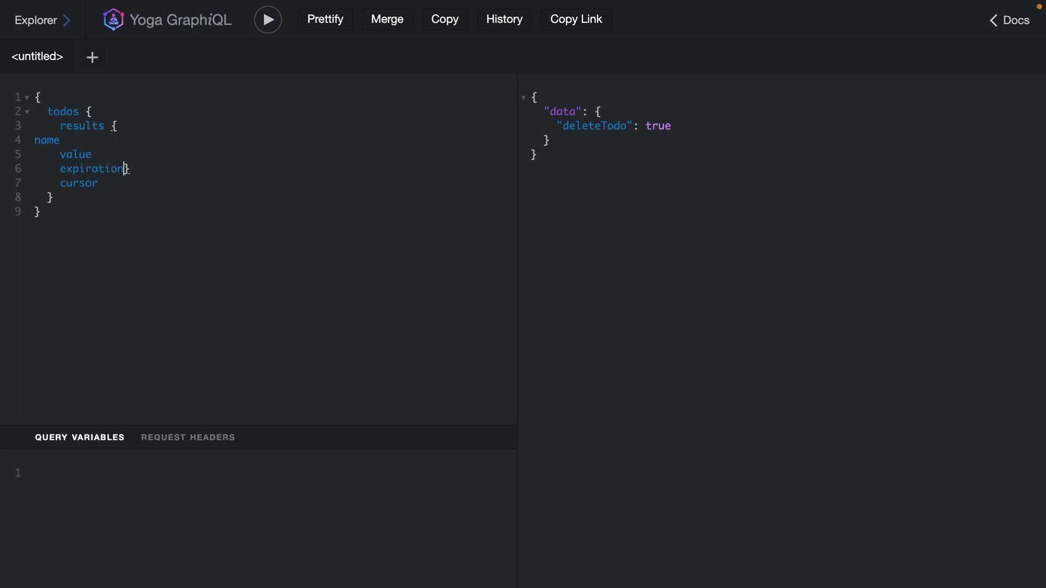
pyautogui.moveTo(299, 85)
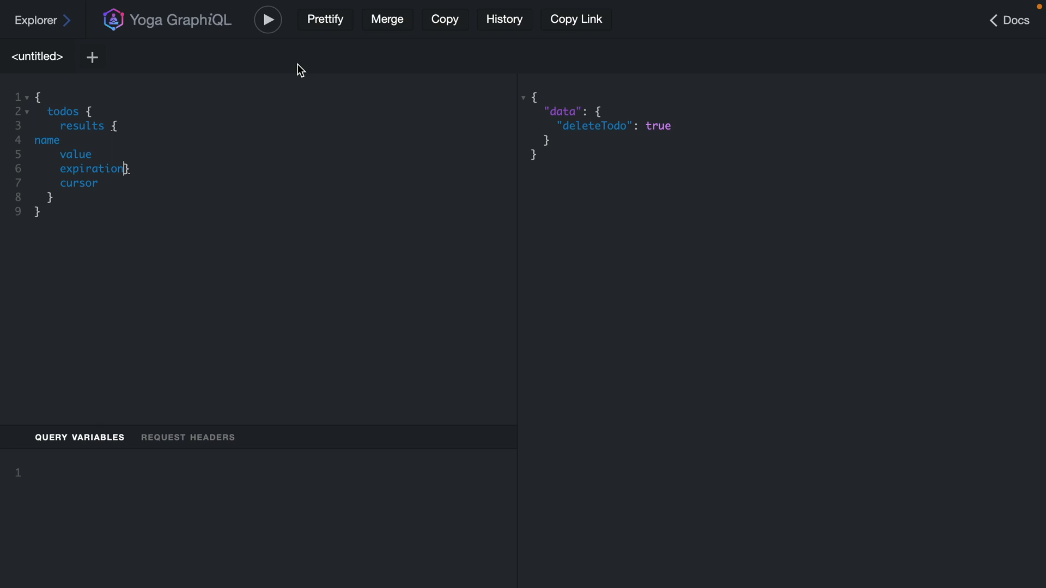
pyautogui.click(325, 19)
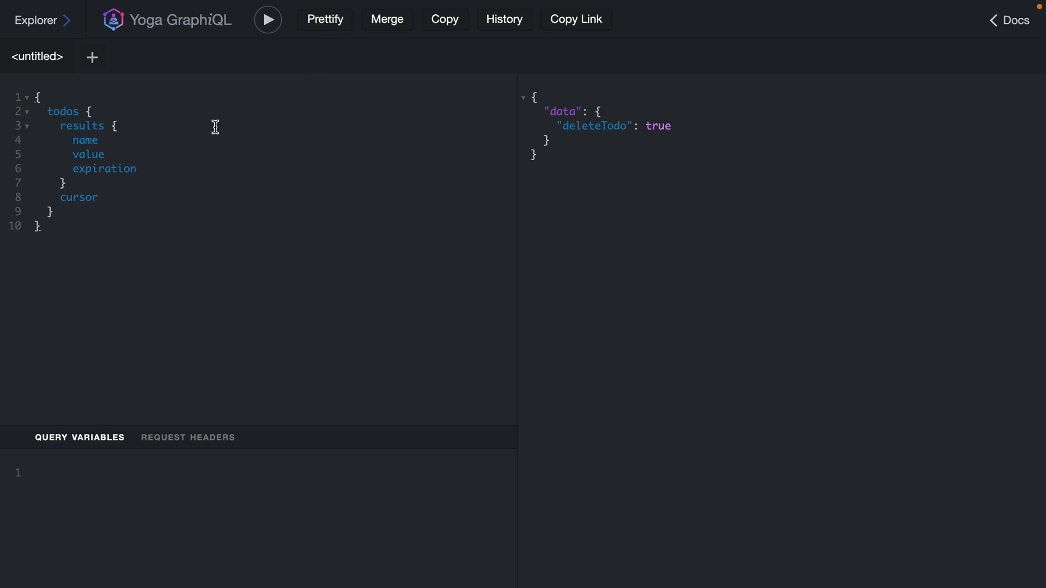
pyautogui.moveTo(270, 20)
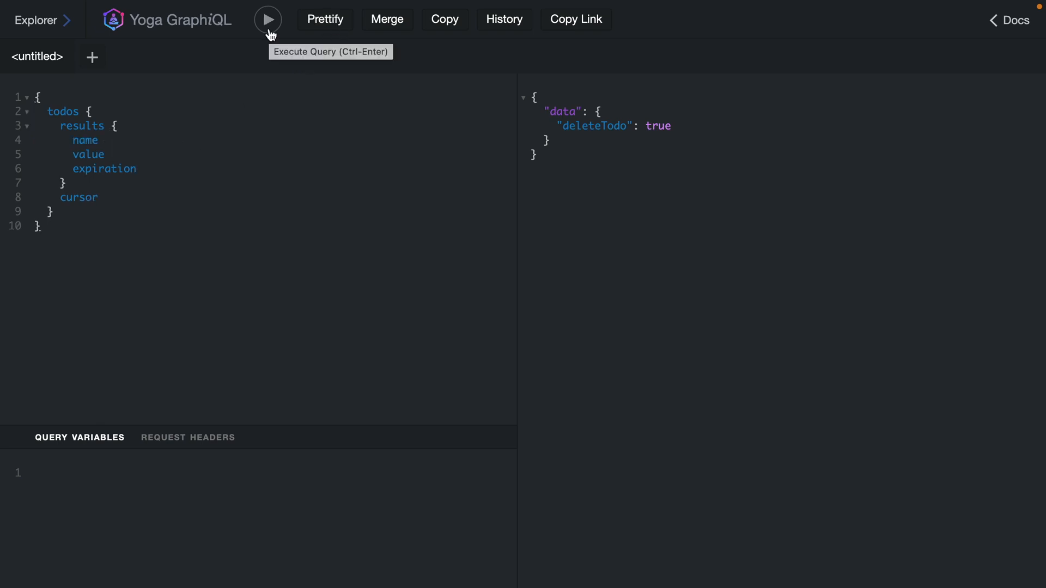
pyautogui.click(271, 20)
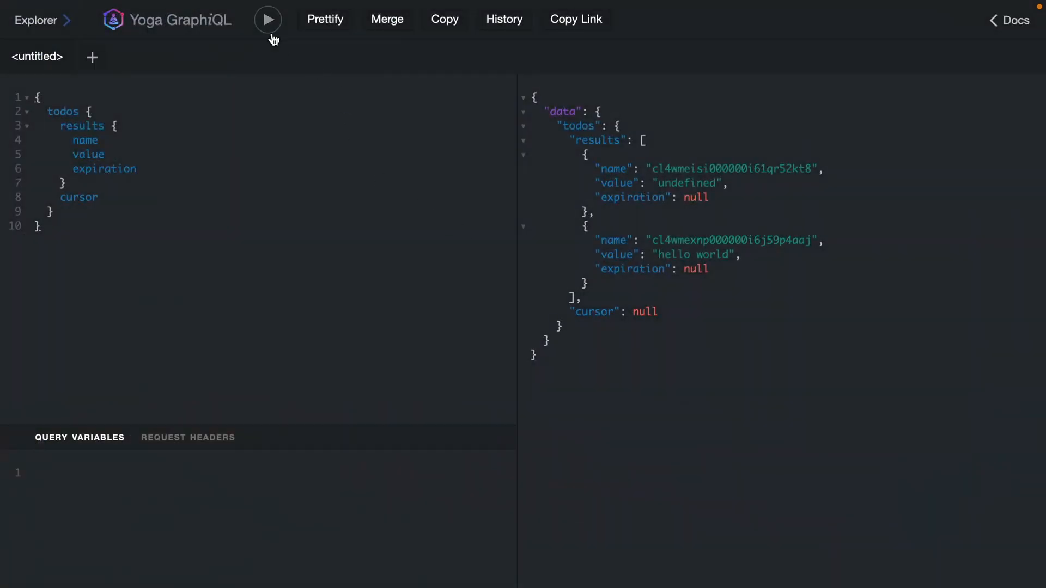
# - Re-run with limit 1, copy the returned cursor into the resolver's list options, and run again
pyautogui.click(268, 20)
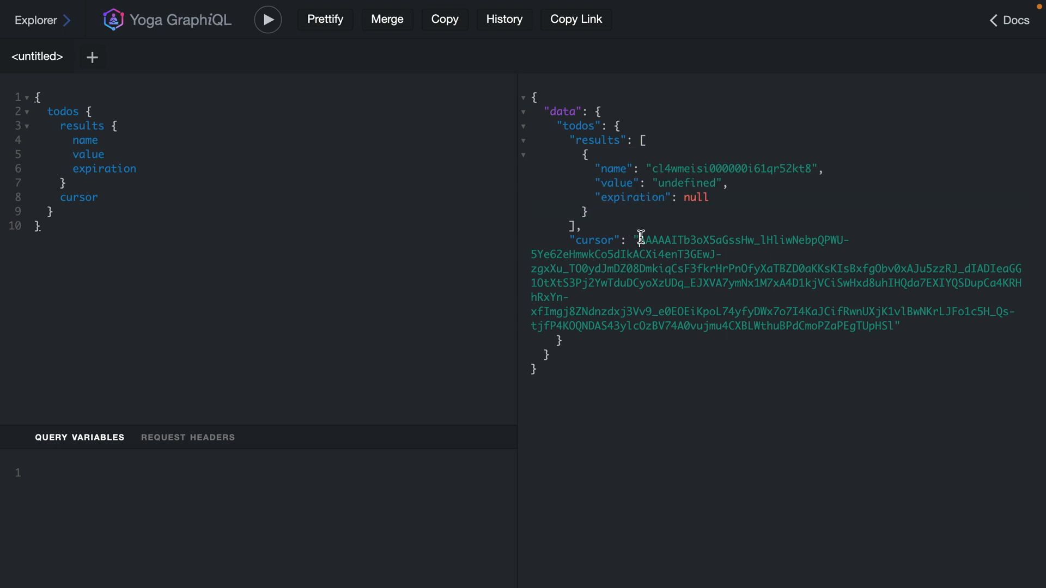
pyautogui.moveTo(640, 240); pyautogui.dragTo(897, 325)
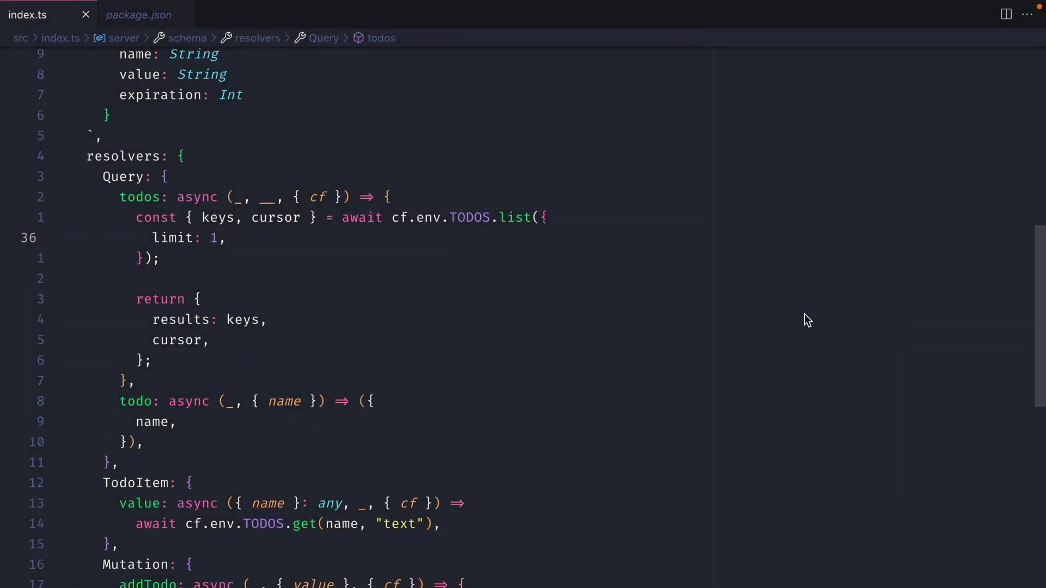
pyautogui.write('cursor:')
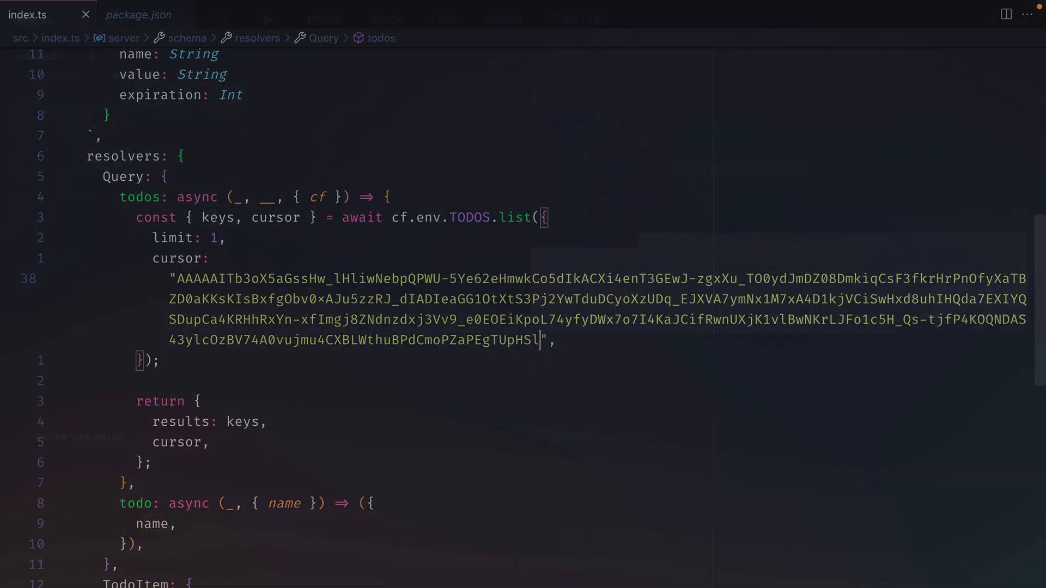
pyautogui.click(268, 19)
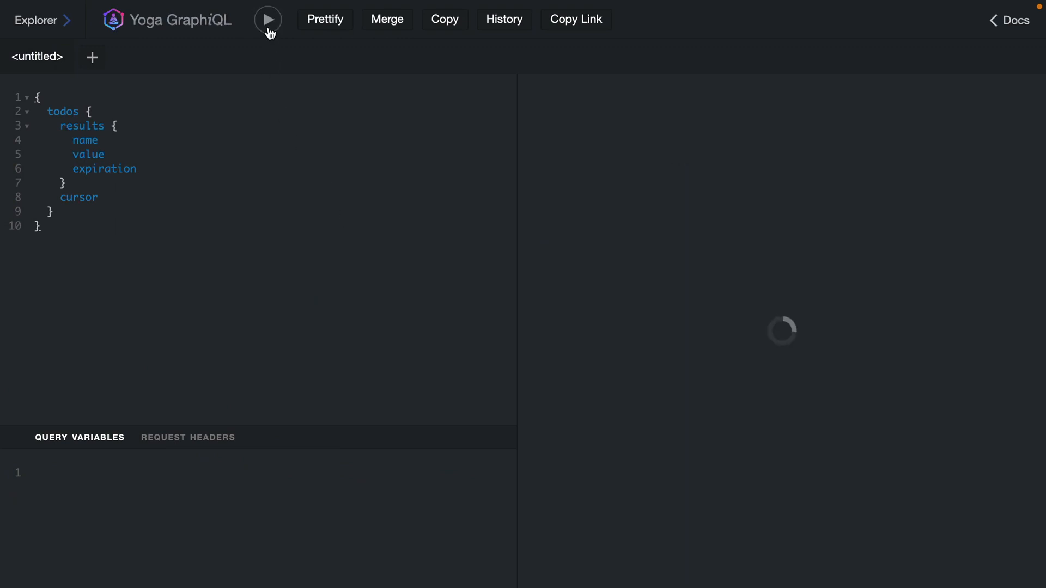
# - Re-run the todos query to get the "hello world" todo with a null cursor
pyautogui.click(270, 19)
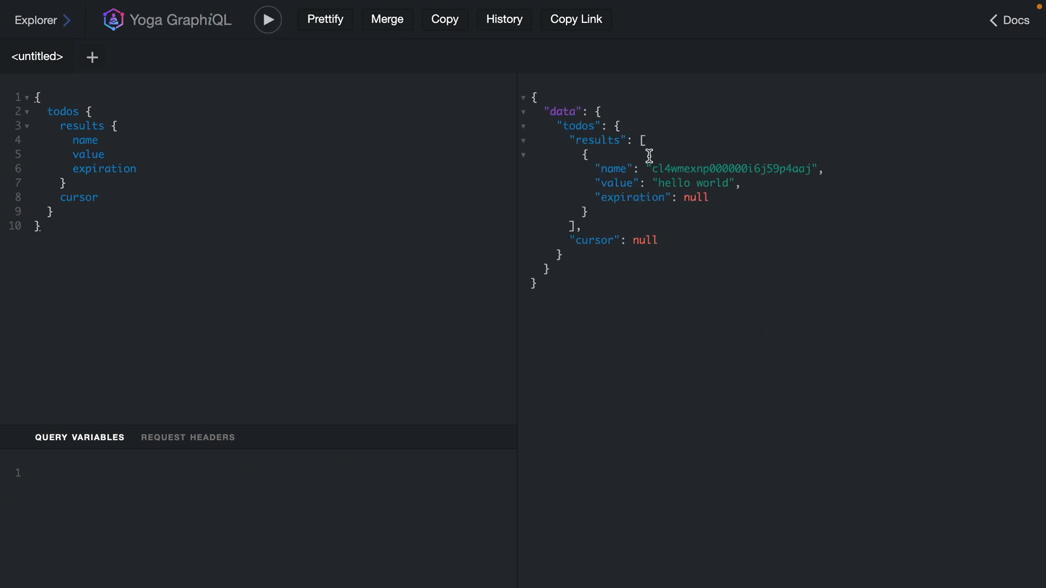
pyautogui.moveTo(645, 243)
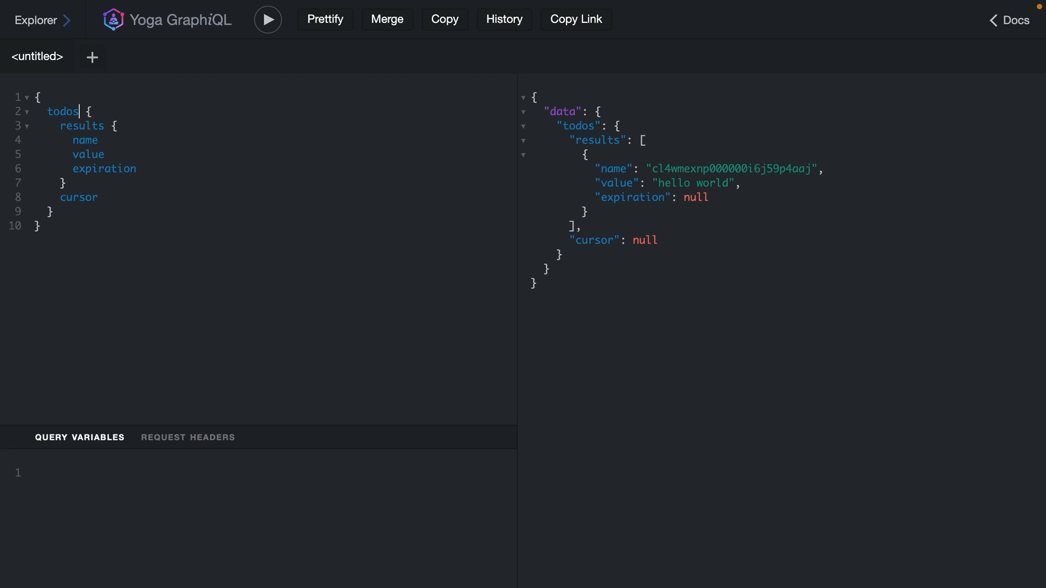
pyautogui.moveTo(175, 205)
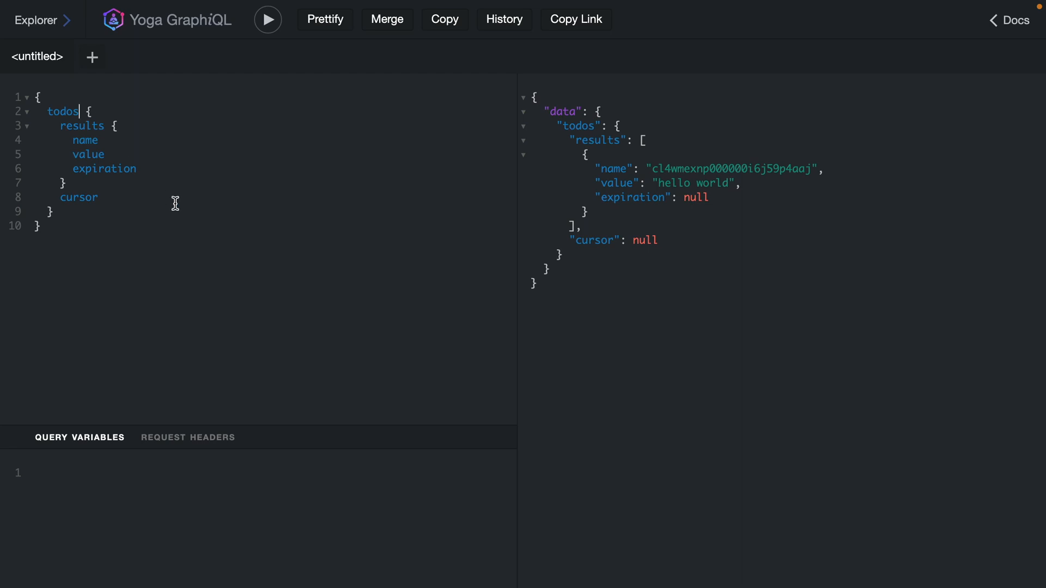